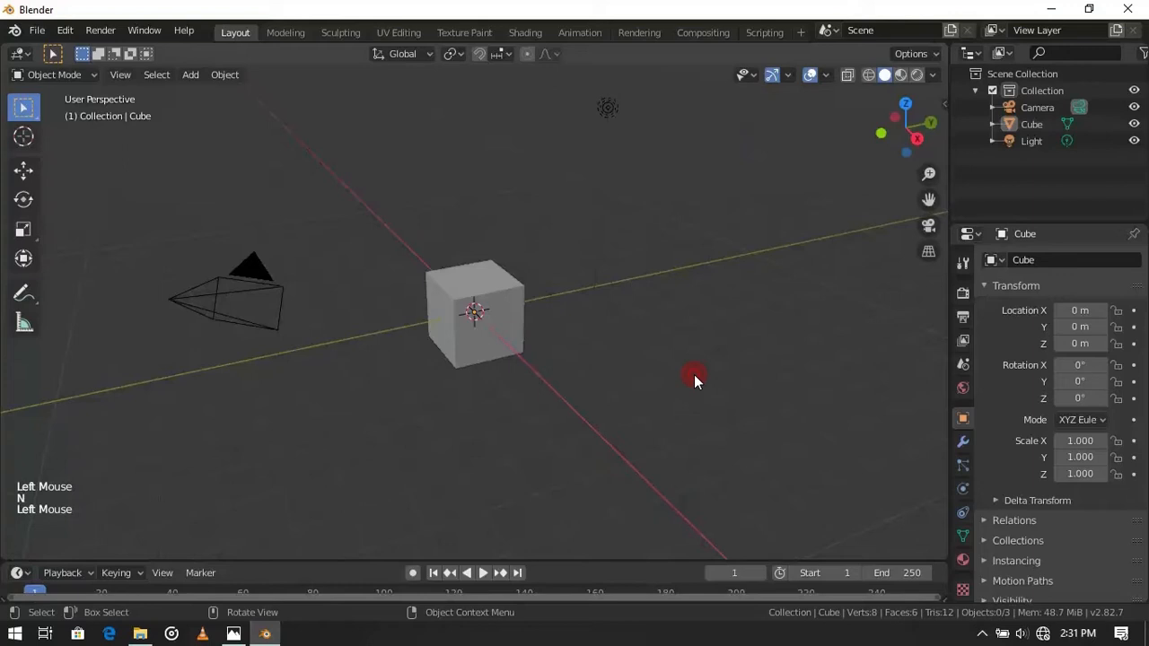
Step: Delete the default cube, camera and light, add a plane and scale it up large
key("a")
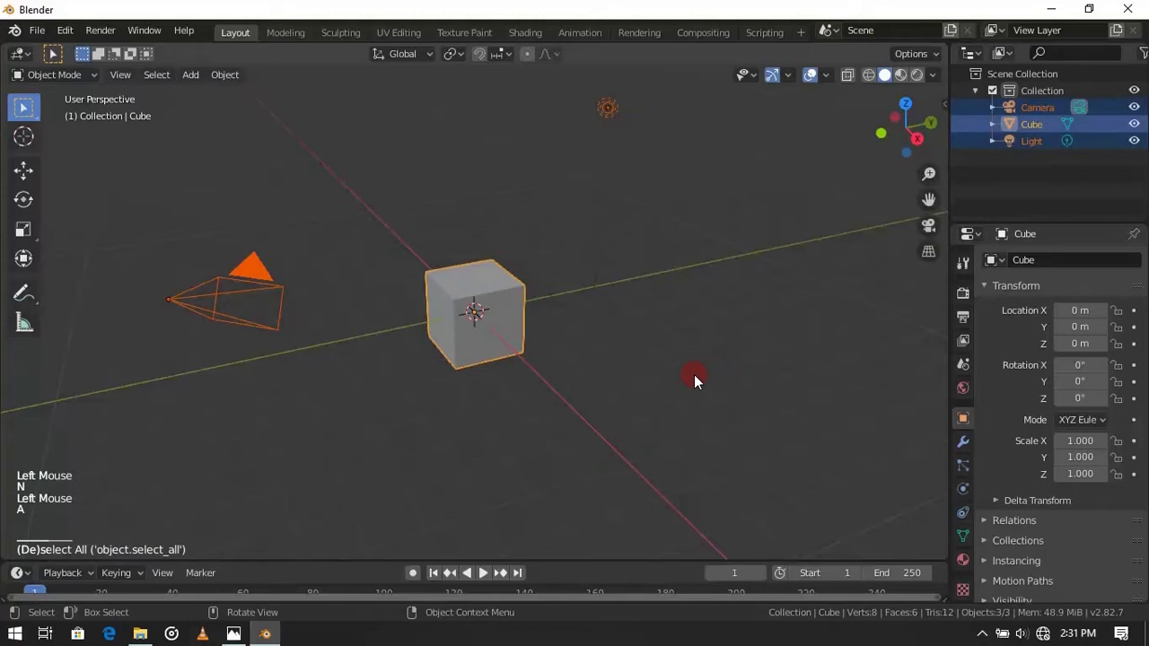
key("X")
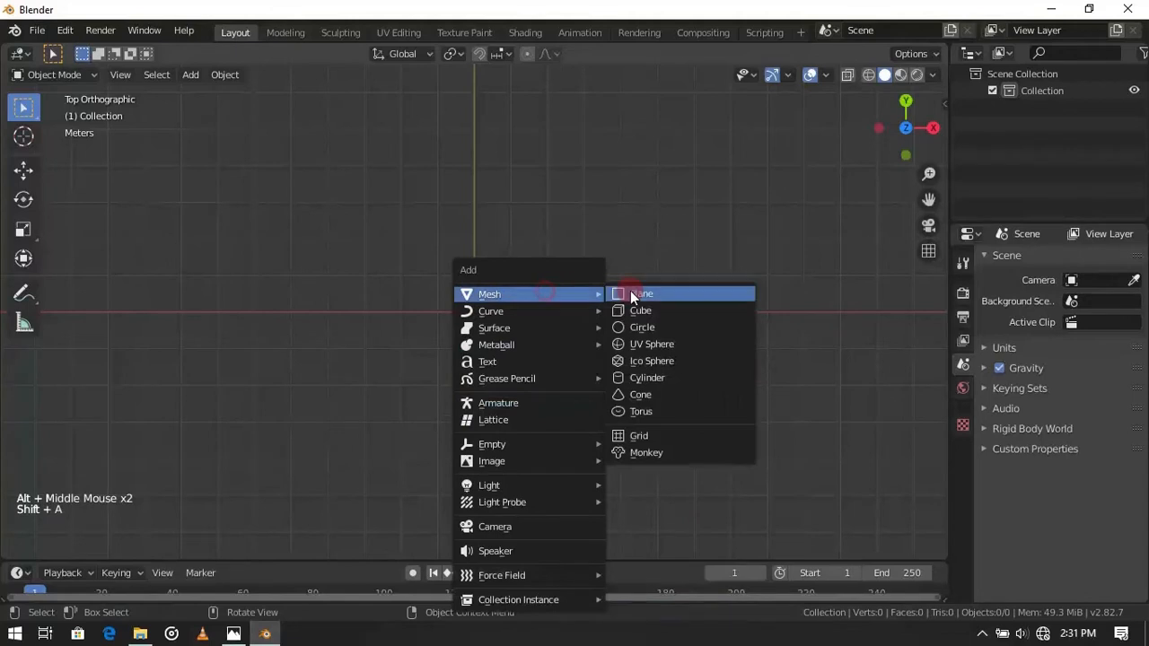
left_click(641, 295)
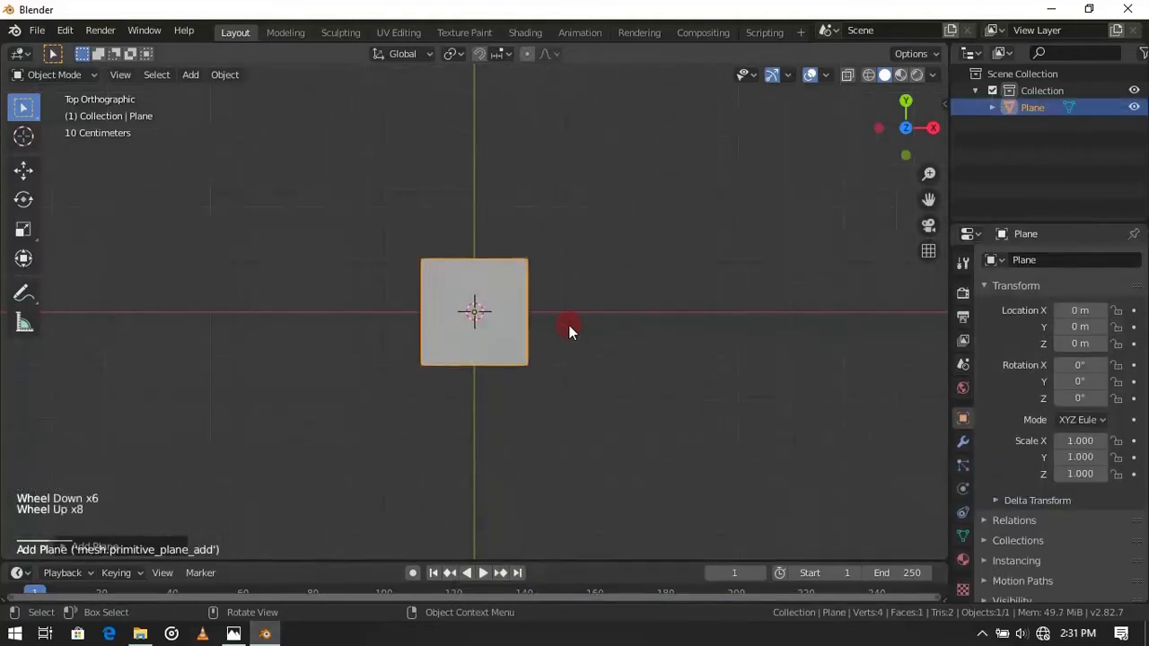
key("s")
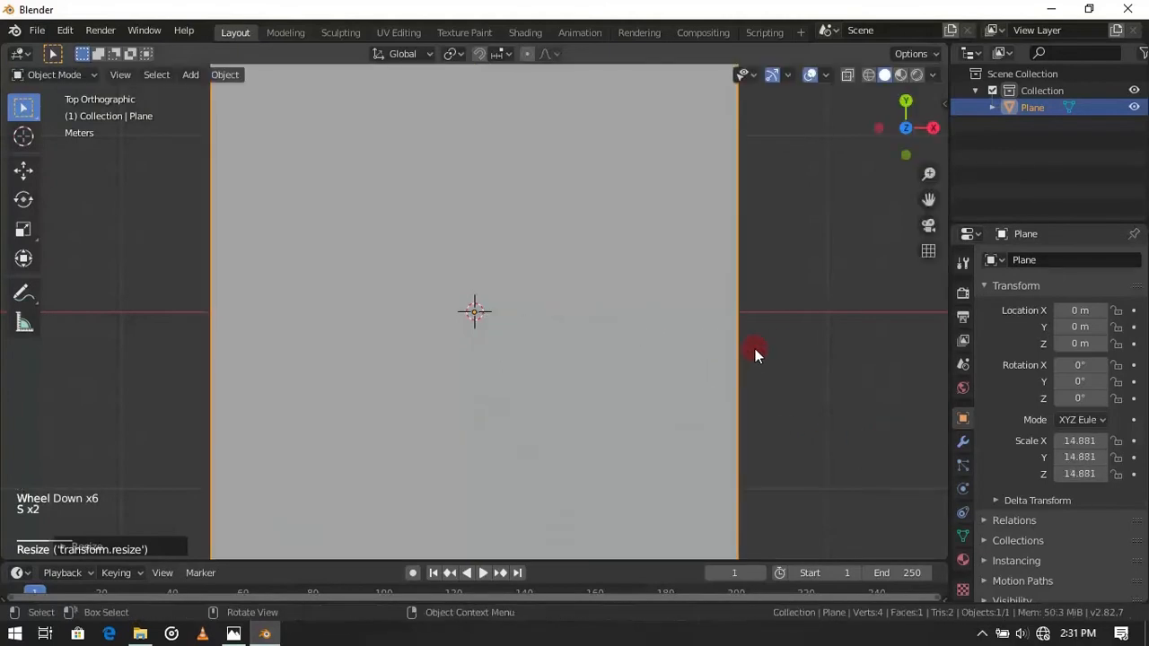
scroll("down", 3)
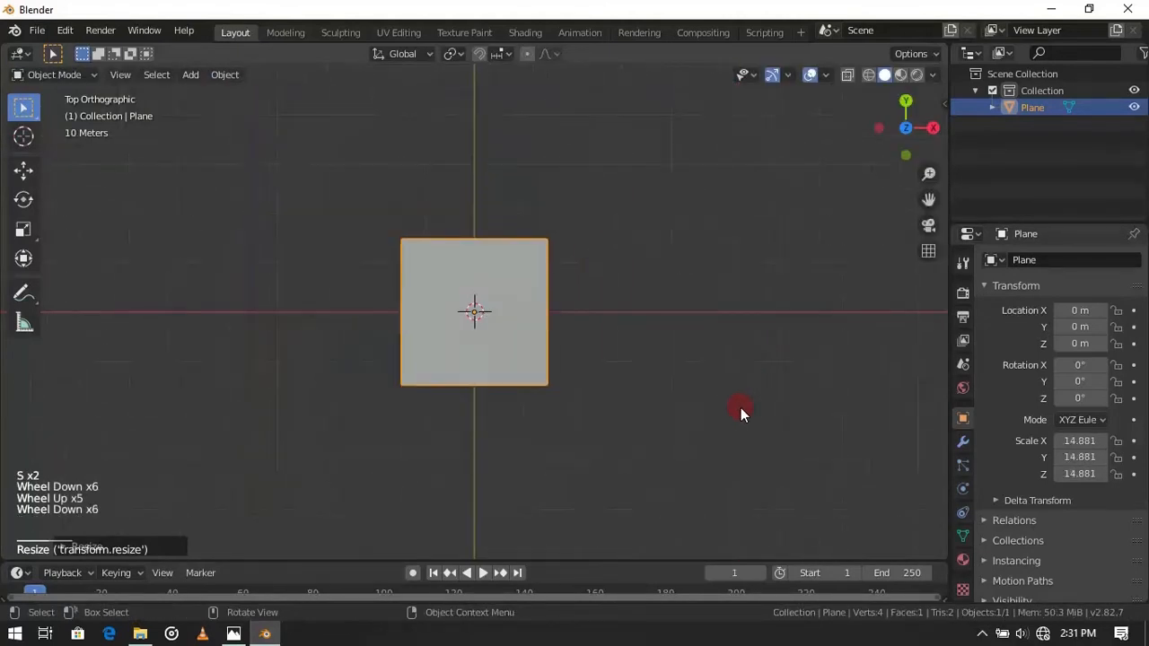
left_click(525, 32)
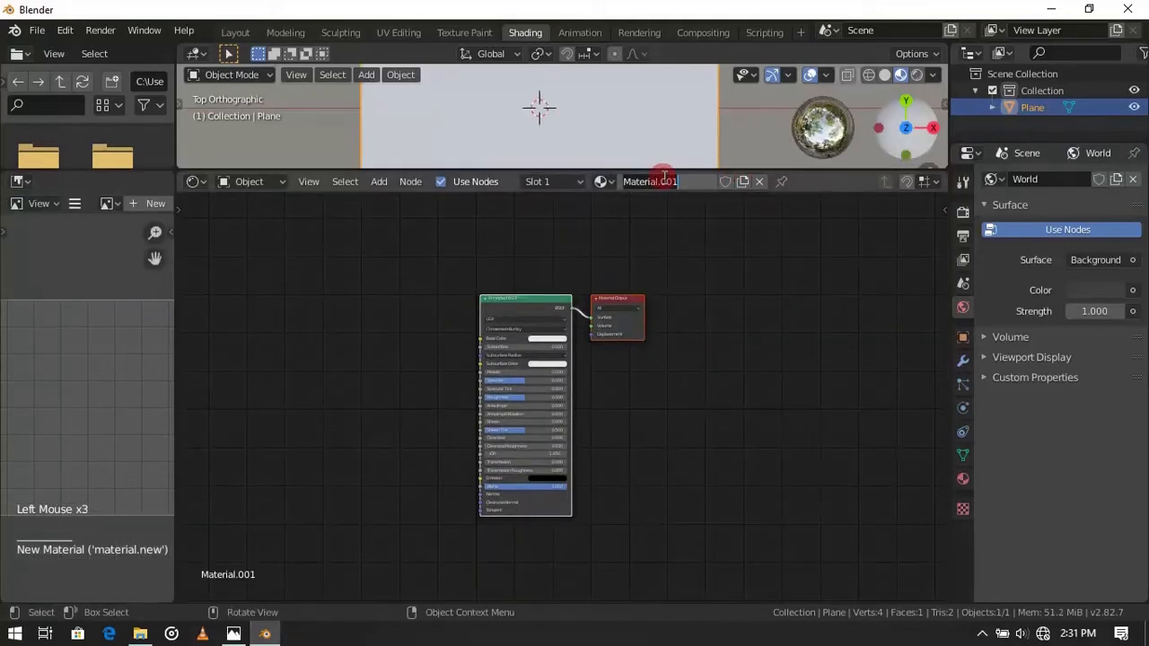
Step: Name the plane's new material 'roof' in the shader editor
type("roof")
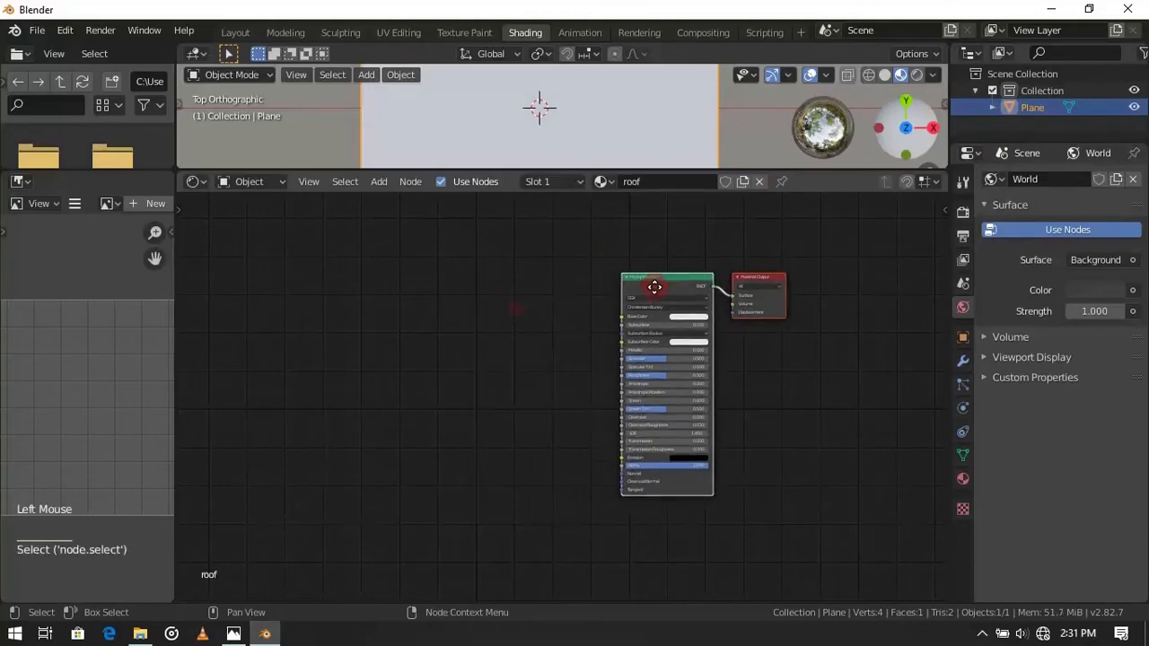
Step: Add Magic Texture and Bump nodes, wiring Fac to Bump Height and Bump Normal into the Principled BSDF Normal
key("shift+a")
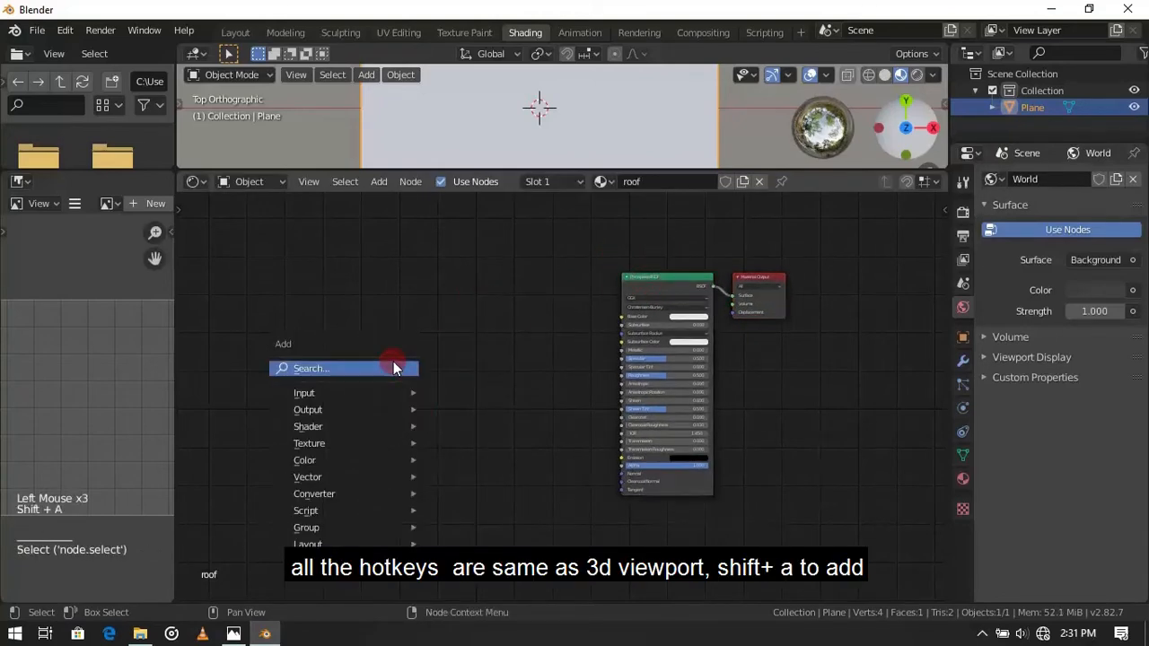
type("magi")
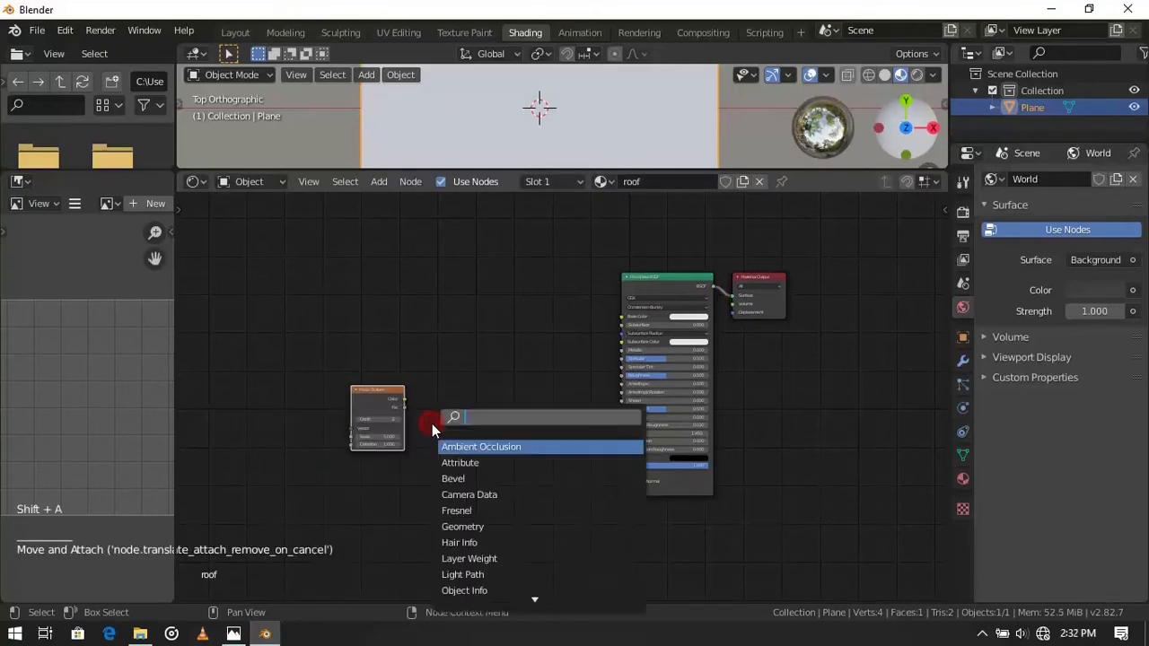
type("bump")
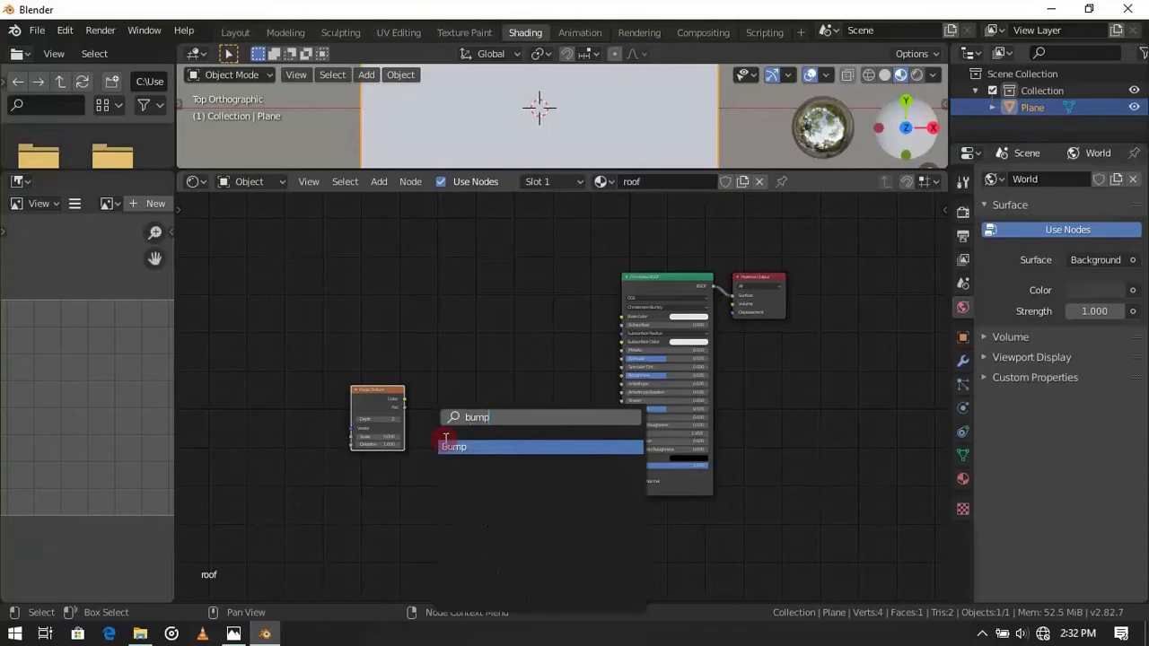
left_click(452, 447)
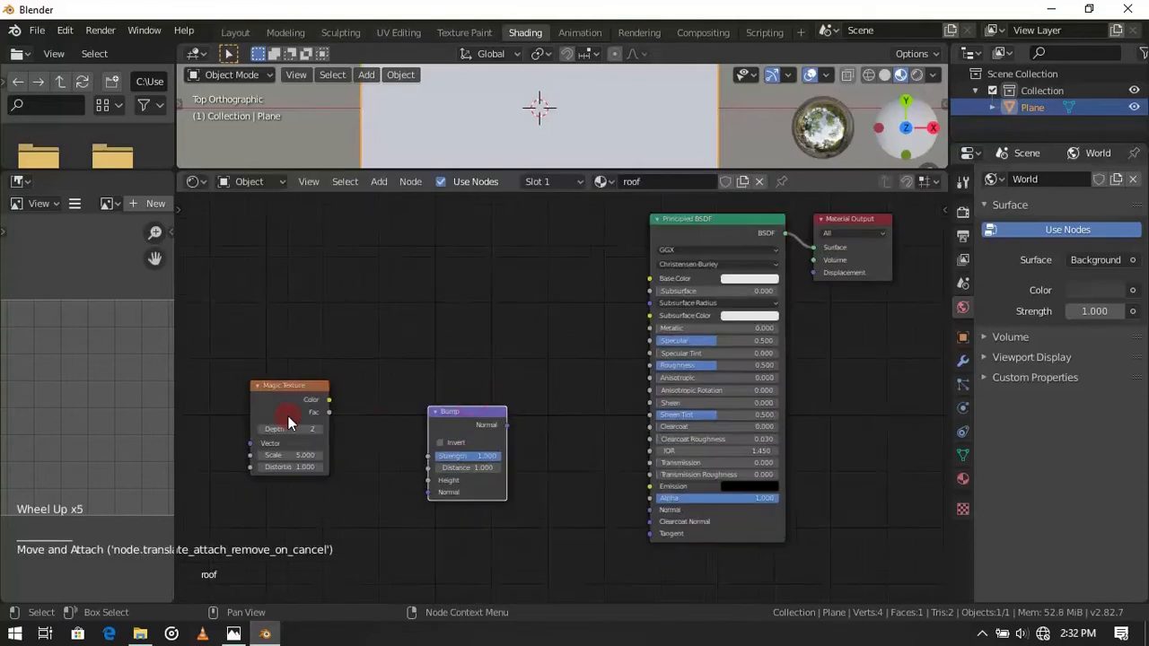
left_click_drag(331, 411, 431, 442)
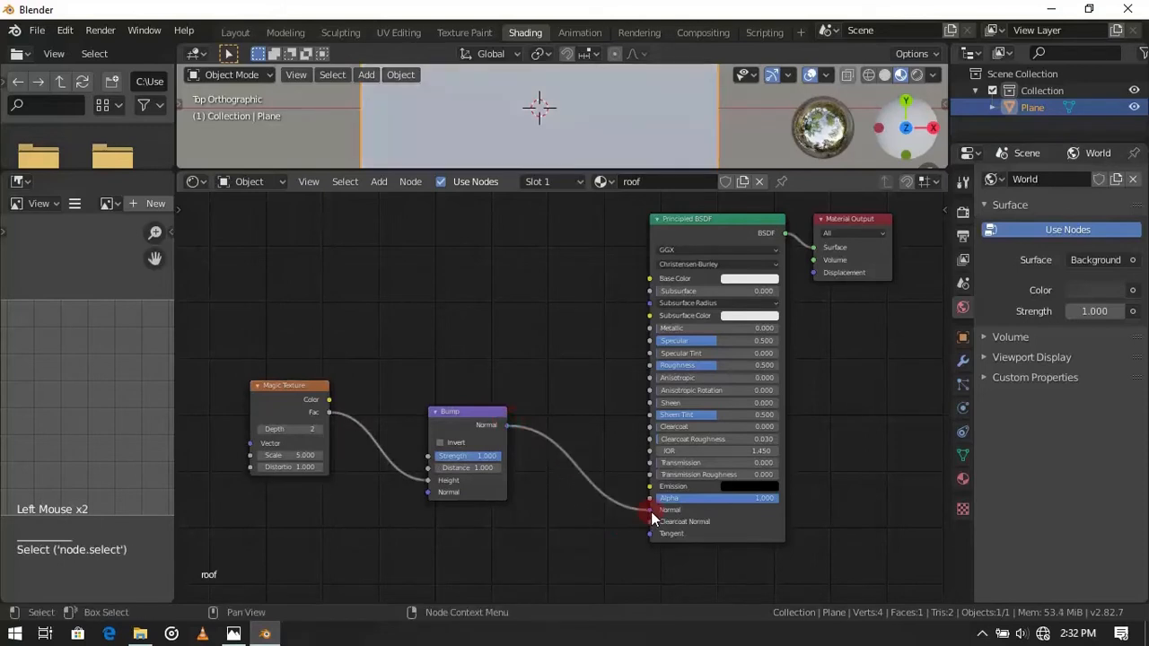
scroll("down", 3)
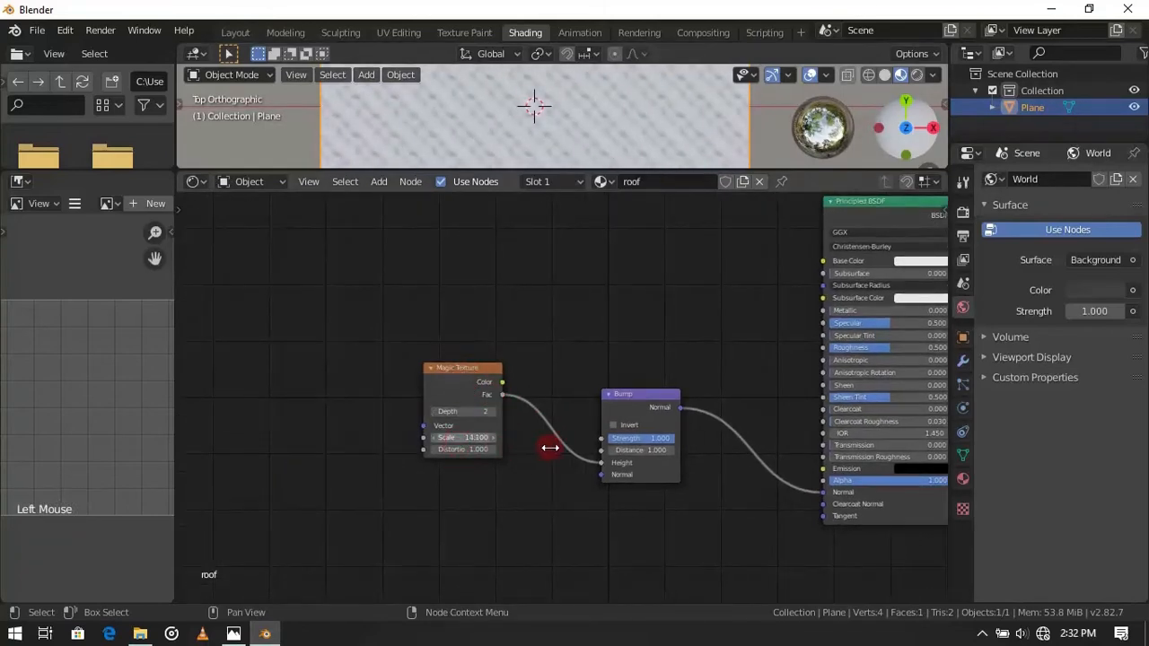
scroll("down", 3)
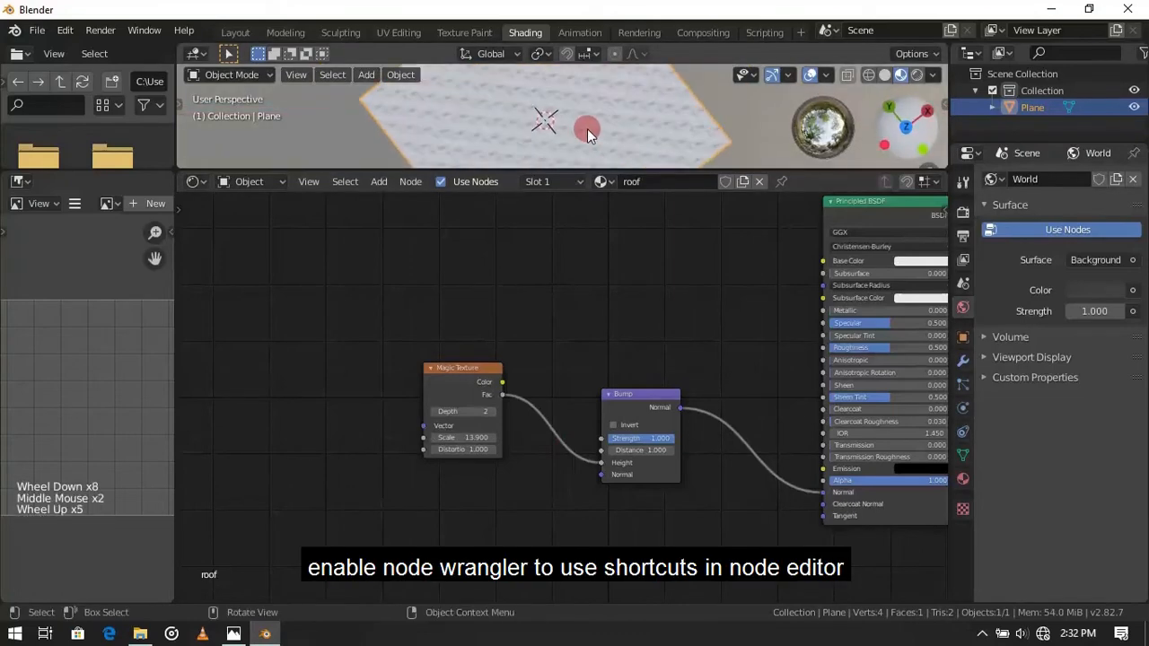
Step: Add Texture Coordinate and Mapping nodes feeding the Magic Texture via Node Wrangler's Ctrl+T
left_click(463, 368)
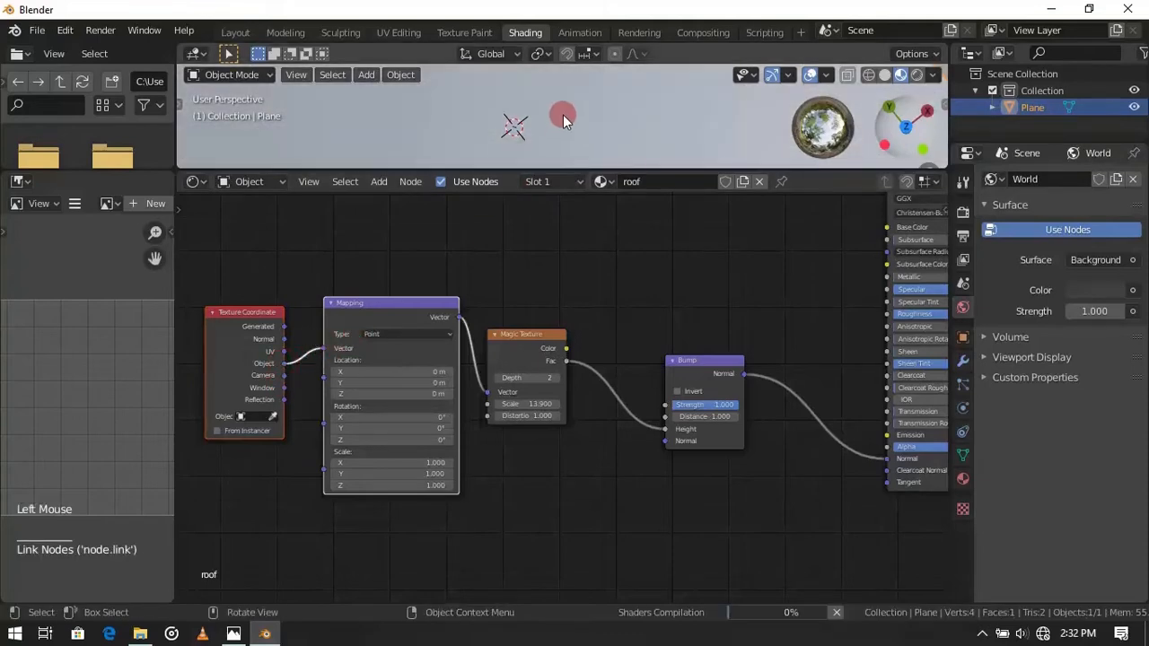
scroll("down", 3)
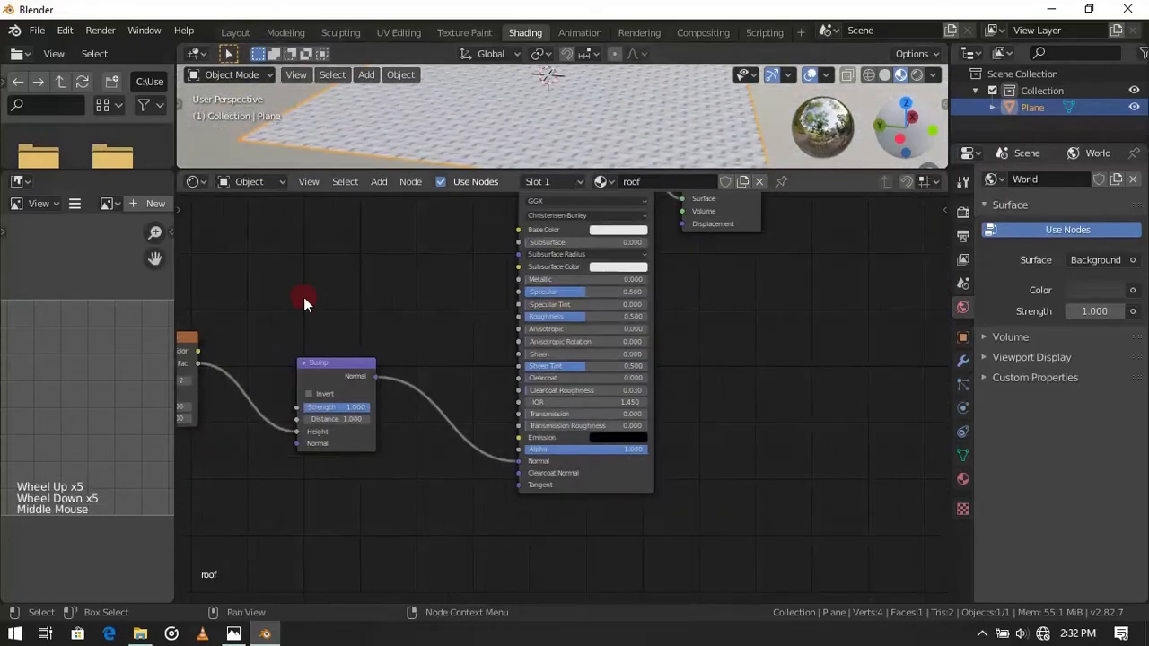
Step: Link the Magic Texture colour into the Principled BSDF Base Color so the tiles read red
left_click(618, 230)
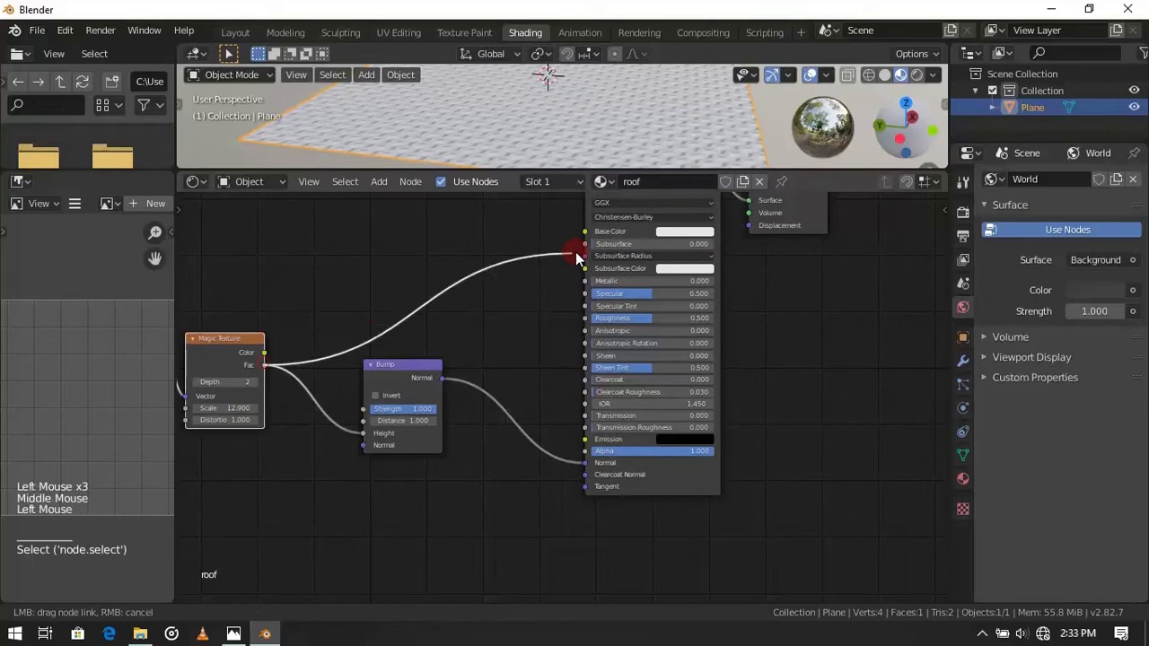
left_click(682, 230)
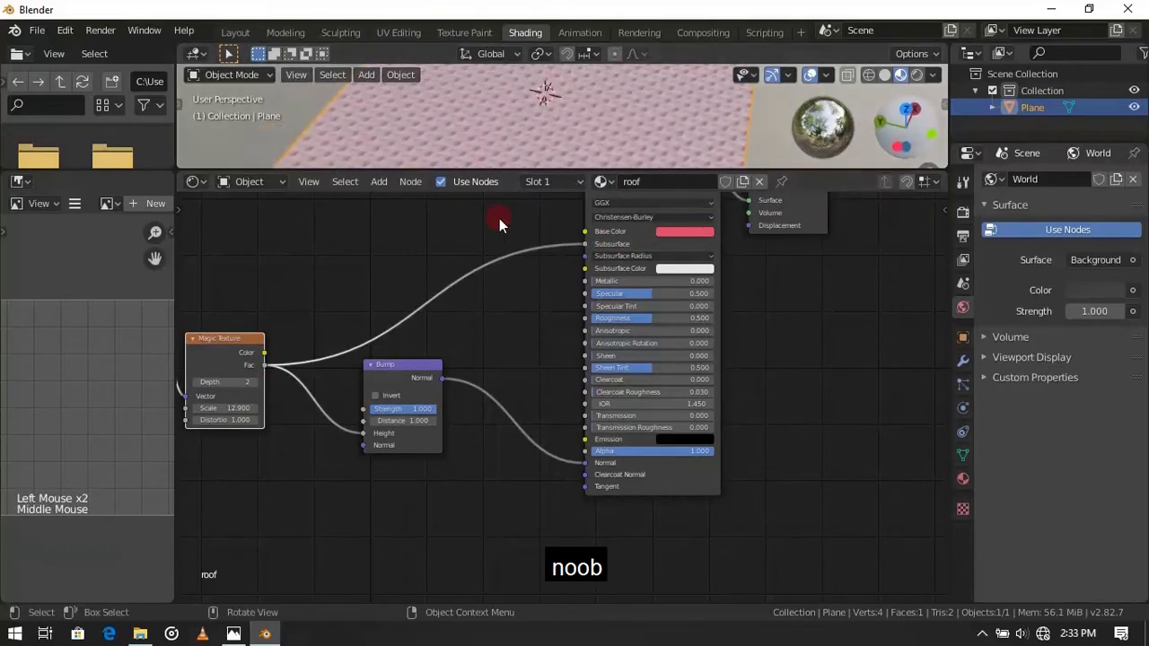
left_click(684, 230)
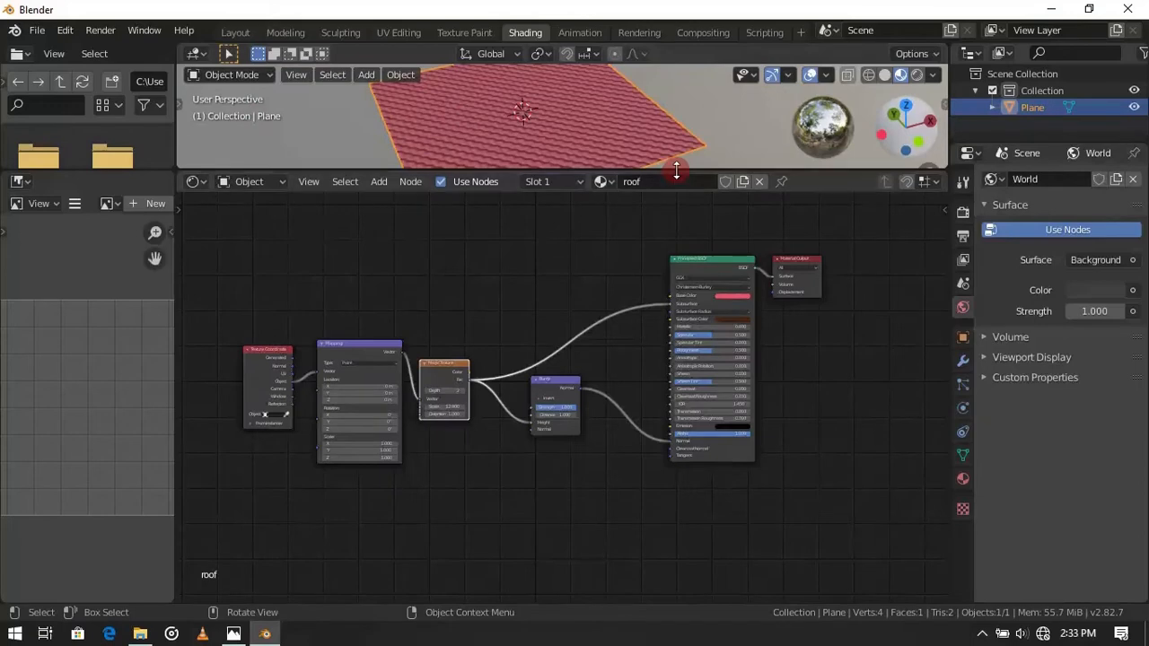
Step: Render an image, then add a camera and set it to the current view with Ctrl+Alt+Numpad0
left_click(101, 29)
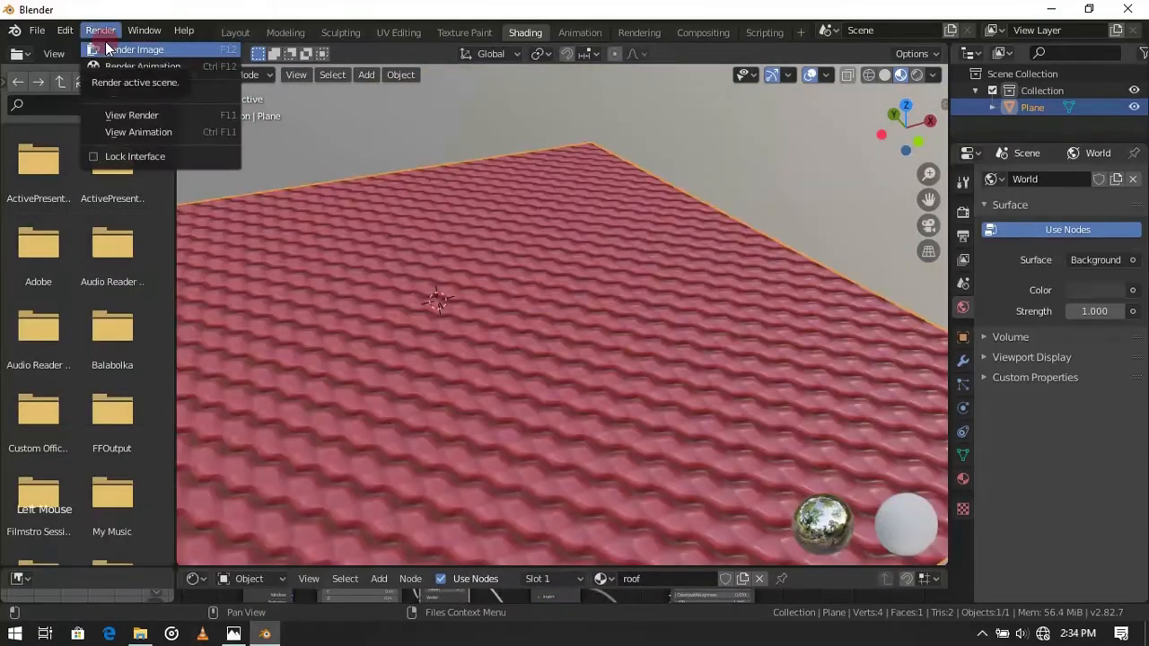
left_click(147, 50)
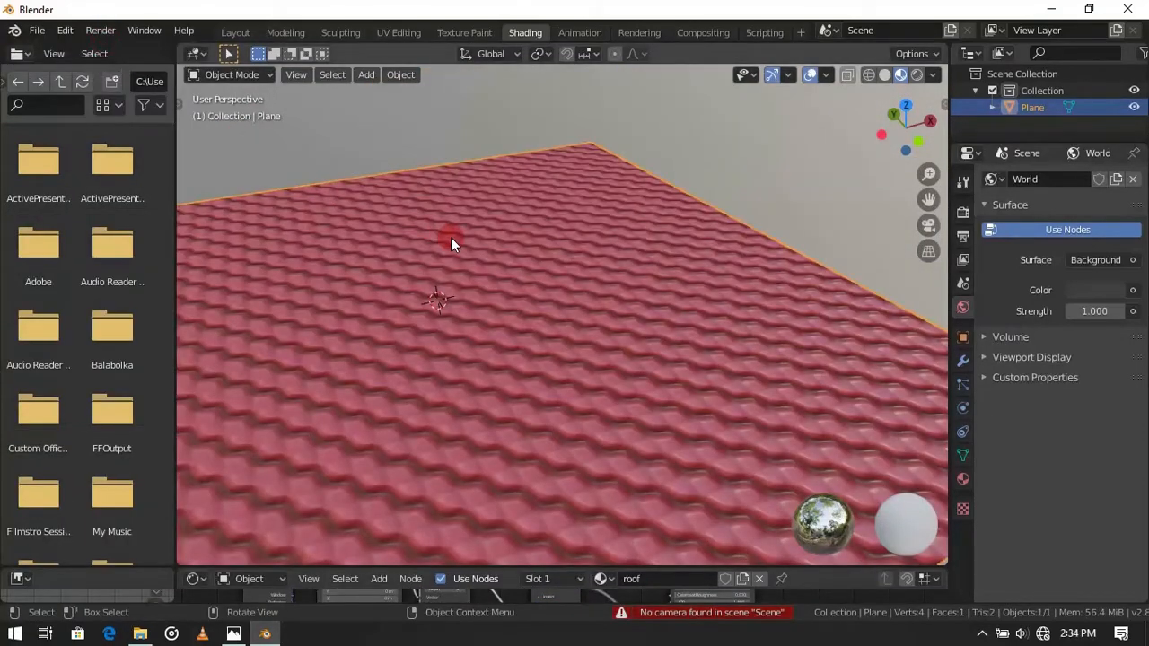
scroll("down", 3)
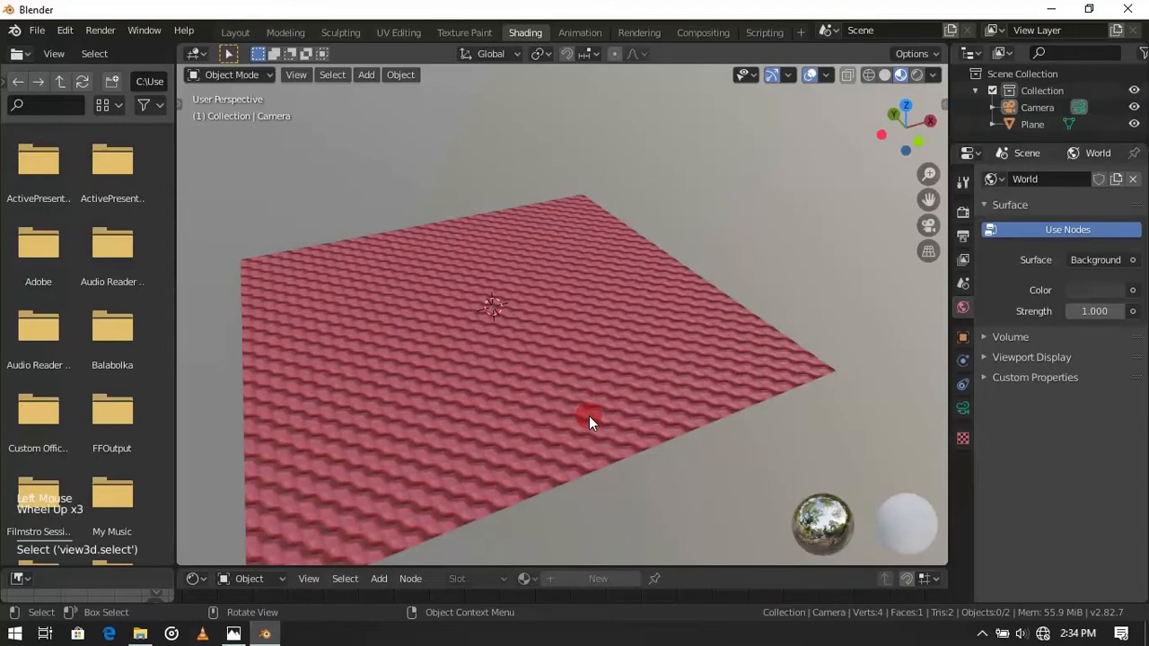
key("ctrl+alt+numpad0")
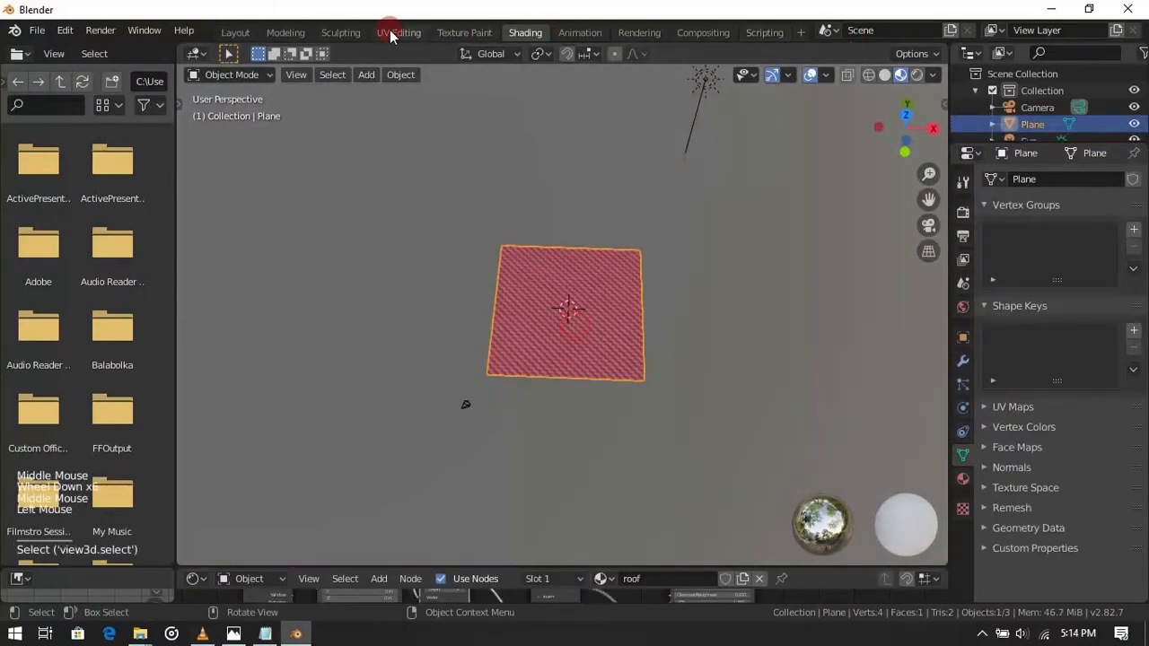
Step: In the Layout workspace, add a UV Sphere, scale it up and shade it smooth
left_click(235, 32)
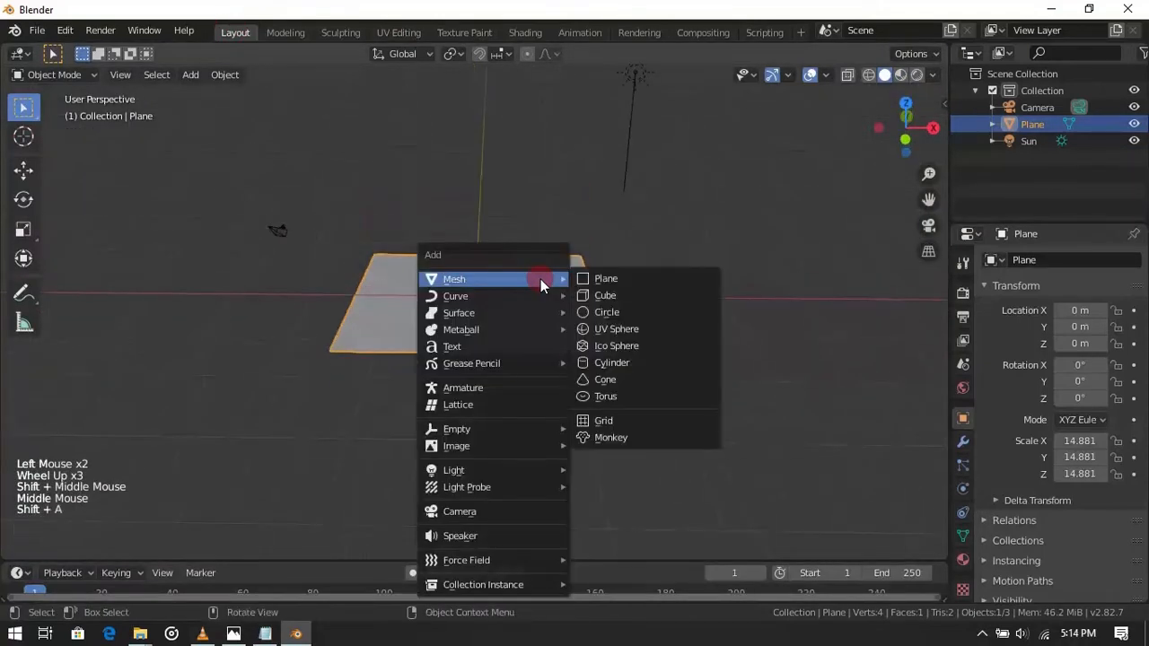
left_click(618, 328)
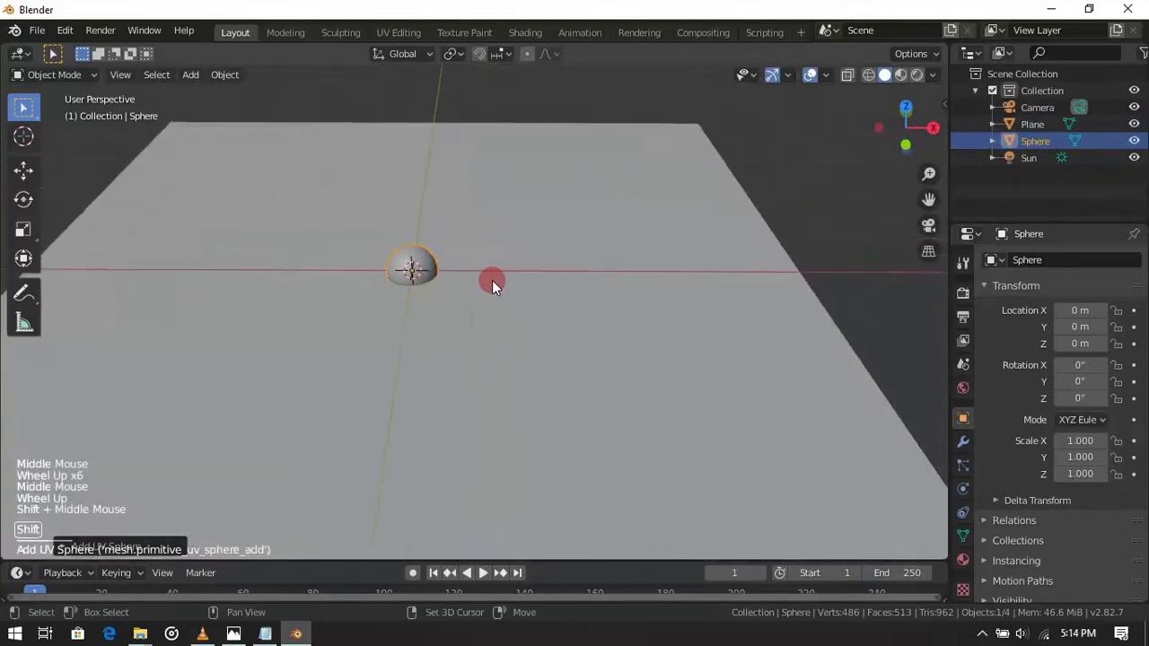
key("s")
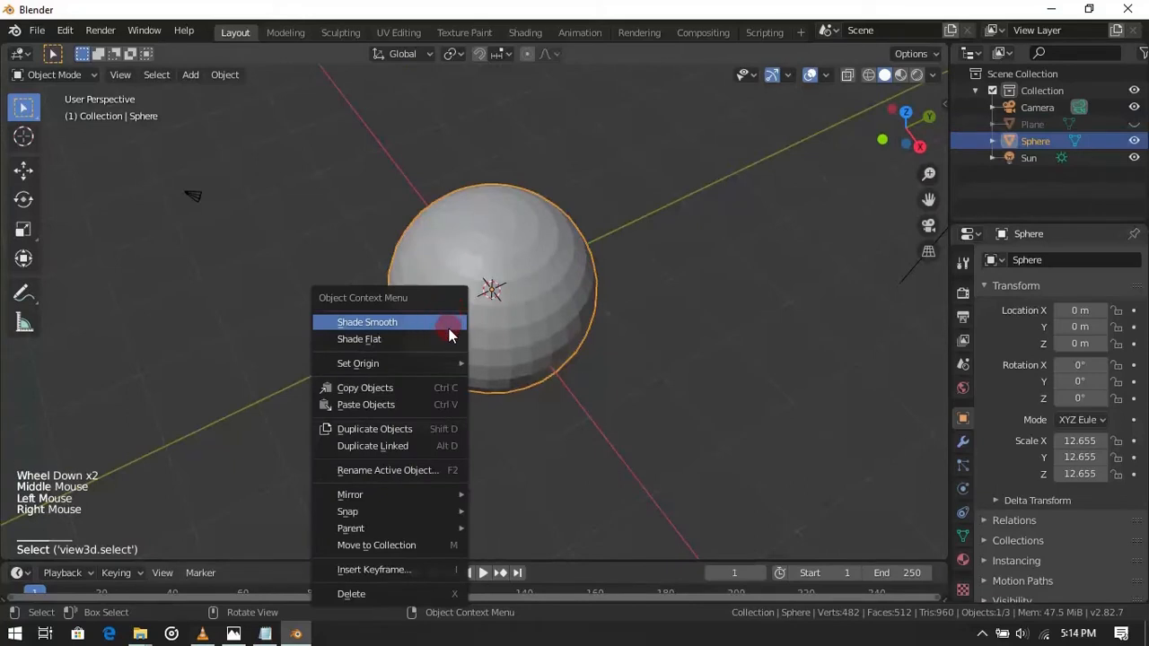
left_click(367, 321)
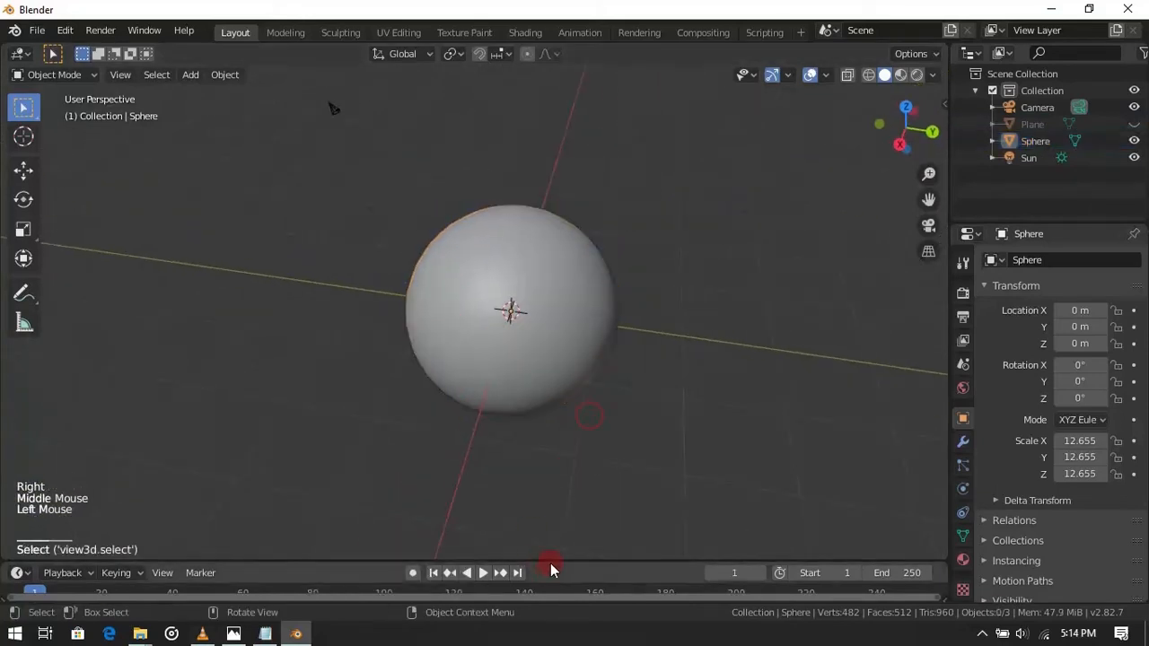
Step: Turn the timeline area into a Shader Editor and assign the roof material to the sphere
left_click_drag(553, 567, 575, 244)
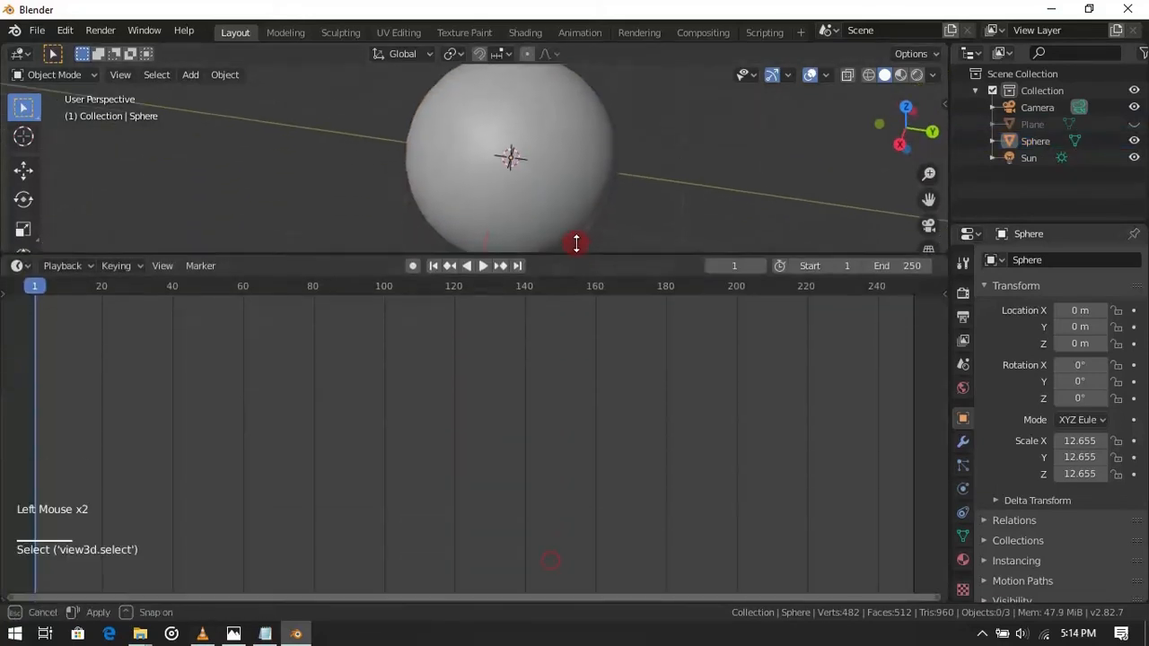
left_click(18, 266)
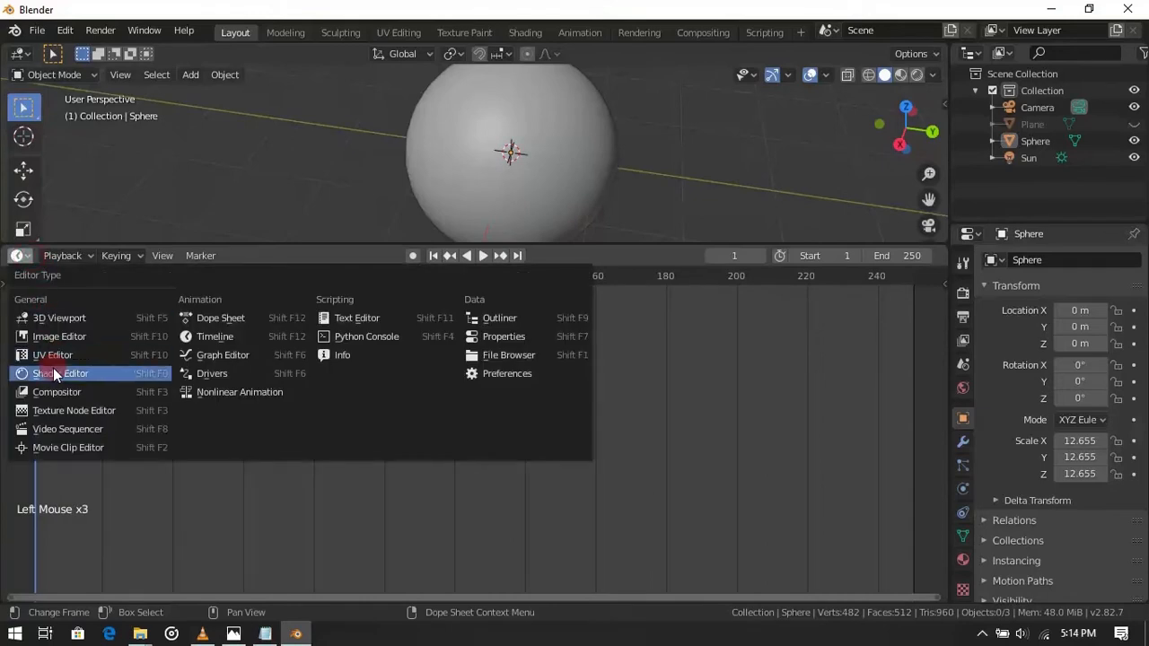
left_click(59, 373)
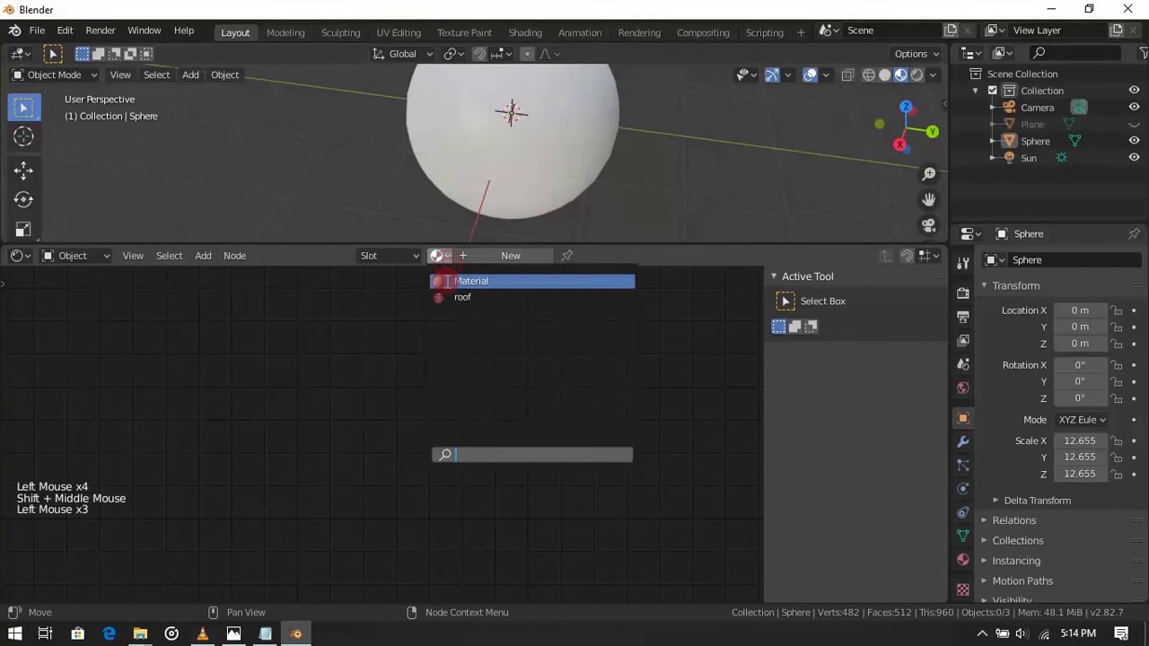
left_click(463, 298)
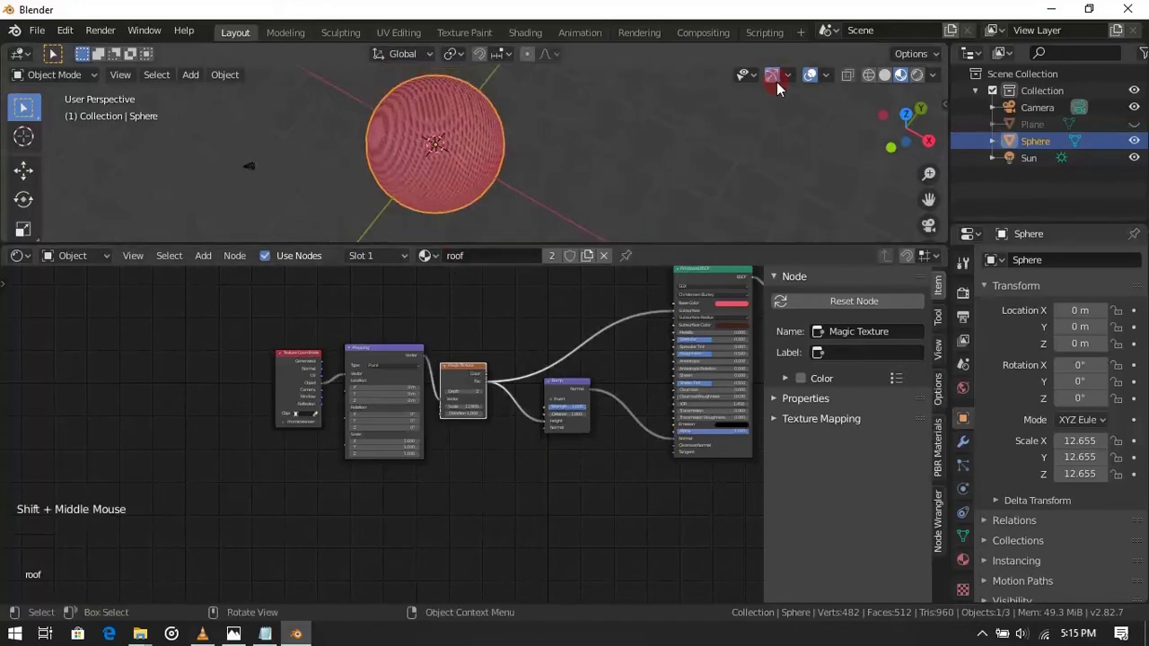
Step: Set Mapping rotation X and Y to 45° and Magic Texture scale 12.9, checking the mesh in Edit Mode
key("Tab")
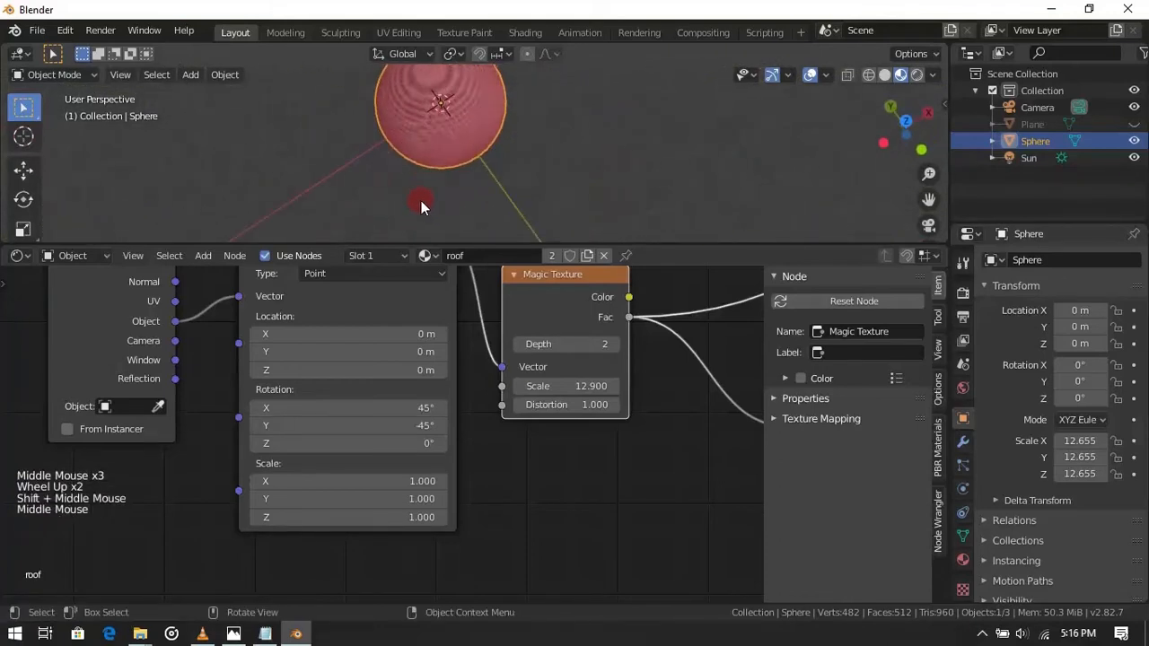
scroll("down", 3)
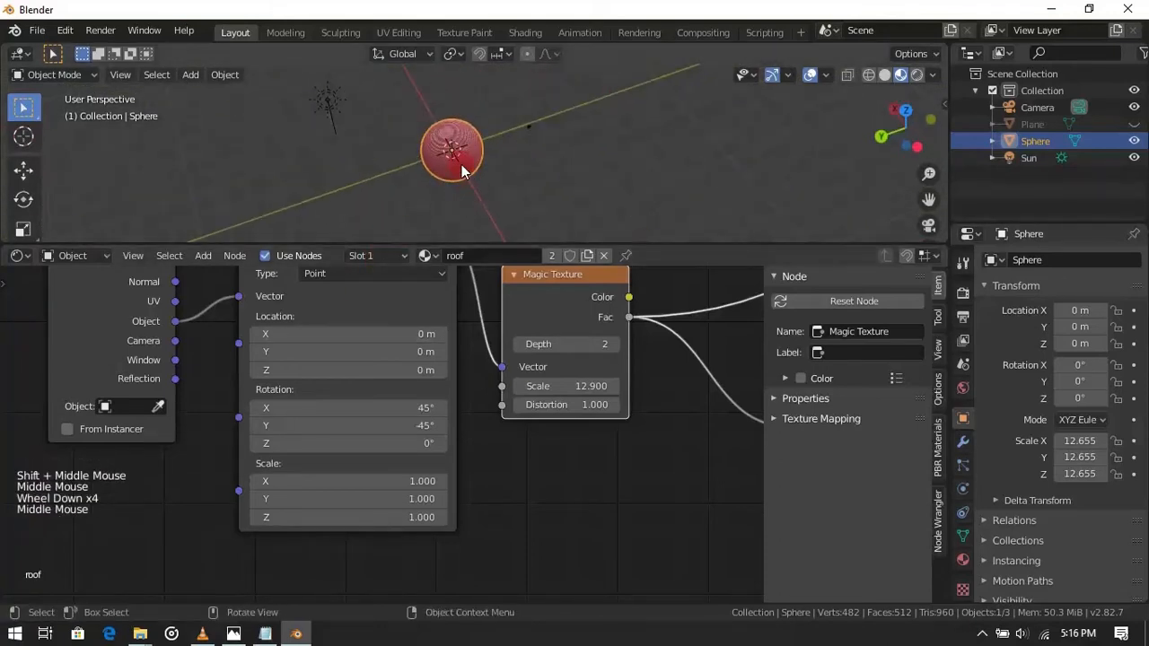
key("Tab")
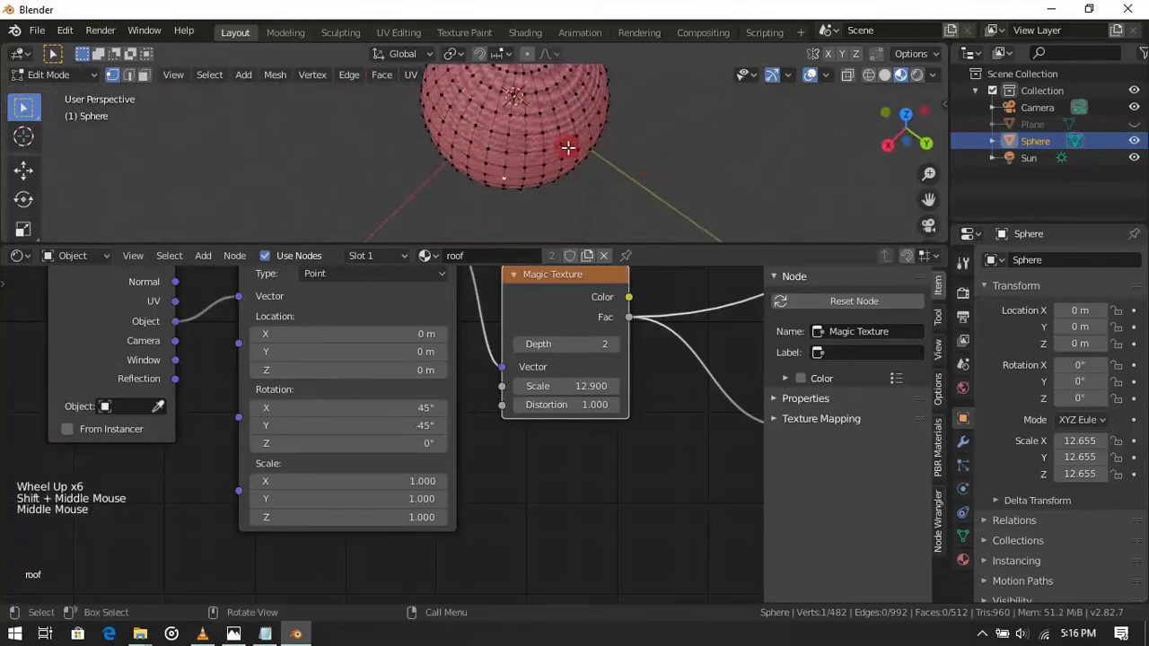
Step: Set Mapping rotation X to 35° and orbit around the sphere in Object Mode to check the pattern
left_click_drag(567, 148, 496, 171)
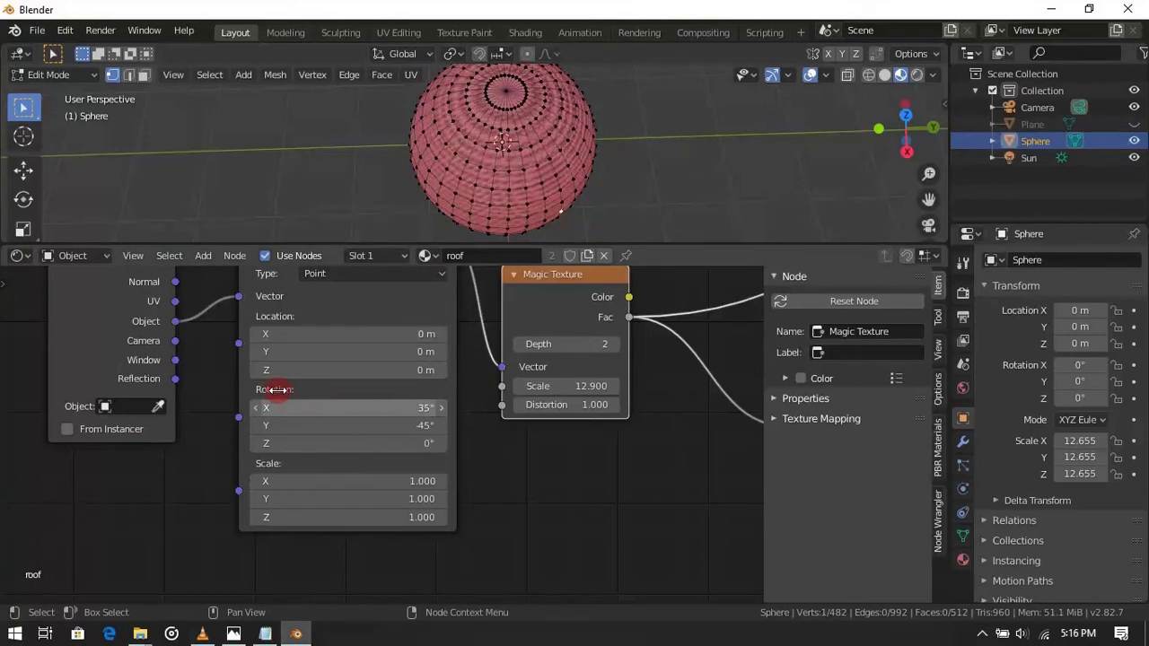
left_click_drag(502, 162, 431, 167)
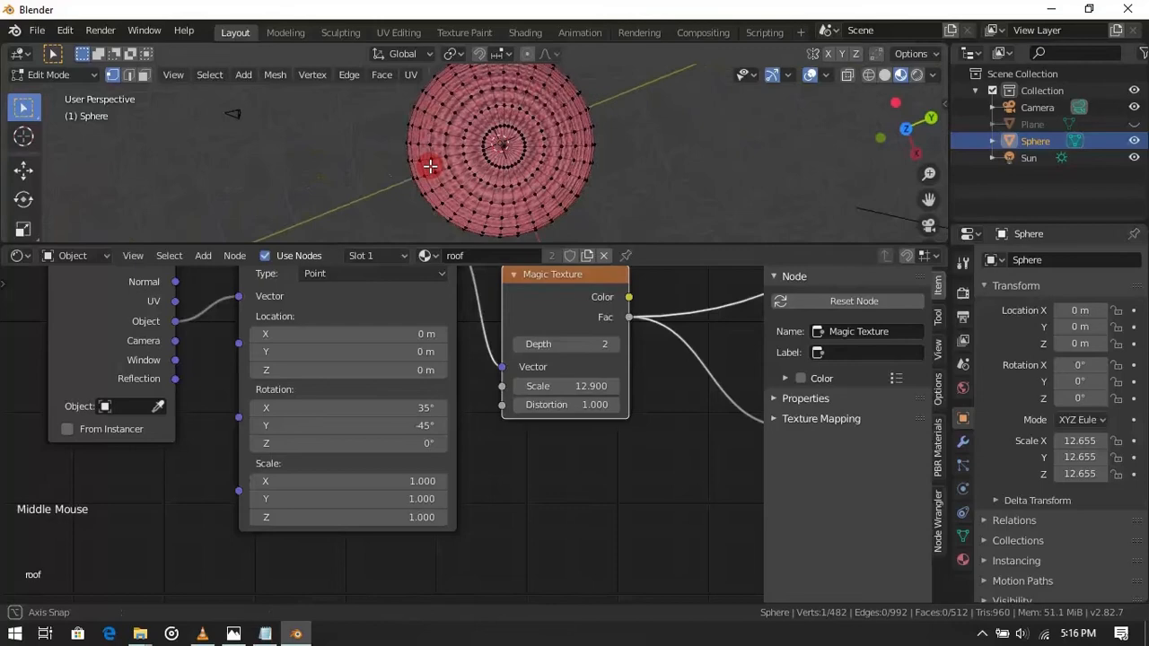
key("Tab")
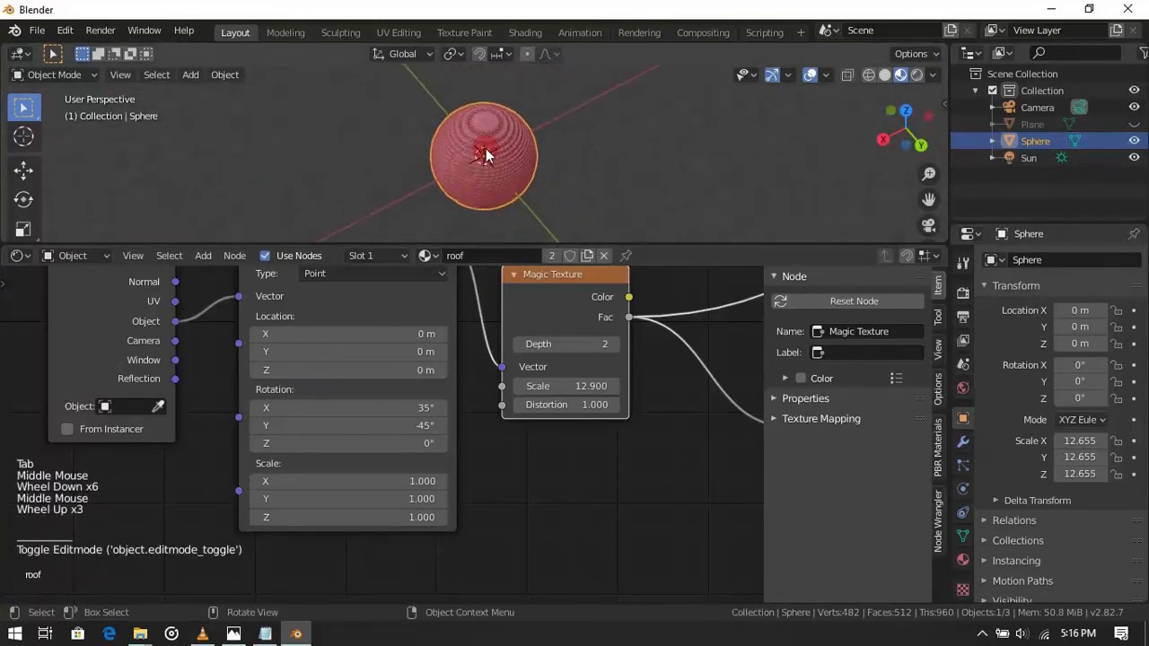
left_click_drag(485, 158, 466, 171)
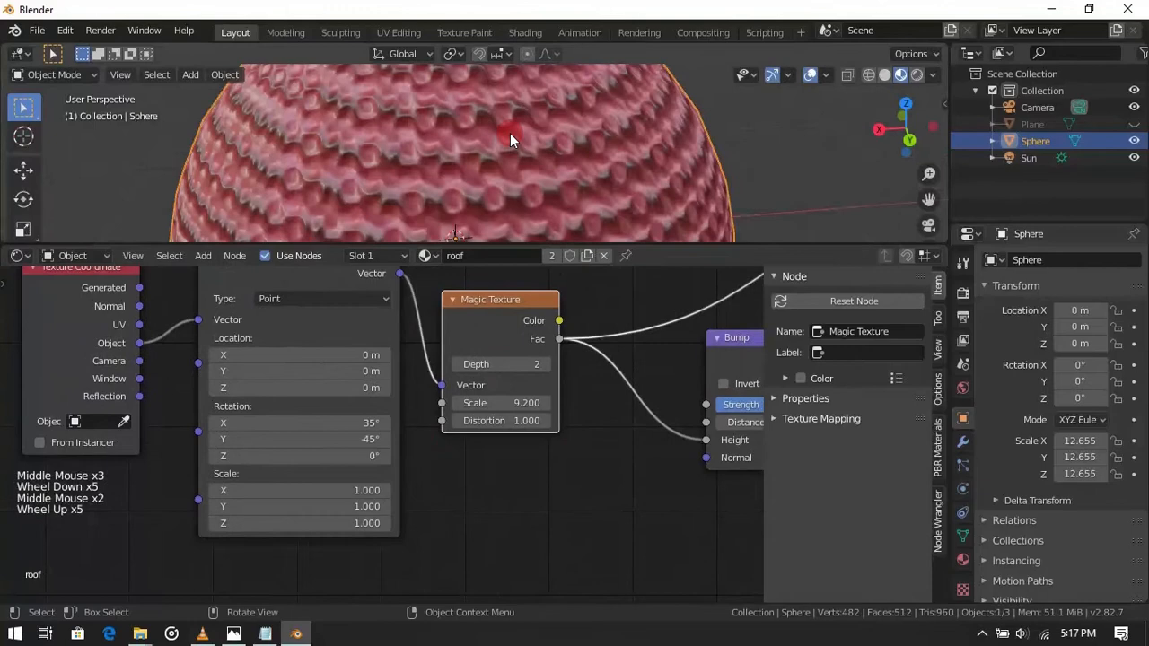
Step: Drag the Magic Texture scale to 4.6 and distortion to -1.3, watching the tile ridges on the sphere
left_click_drag(485, 420, 501, 420)
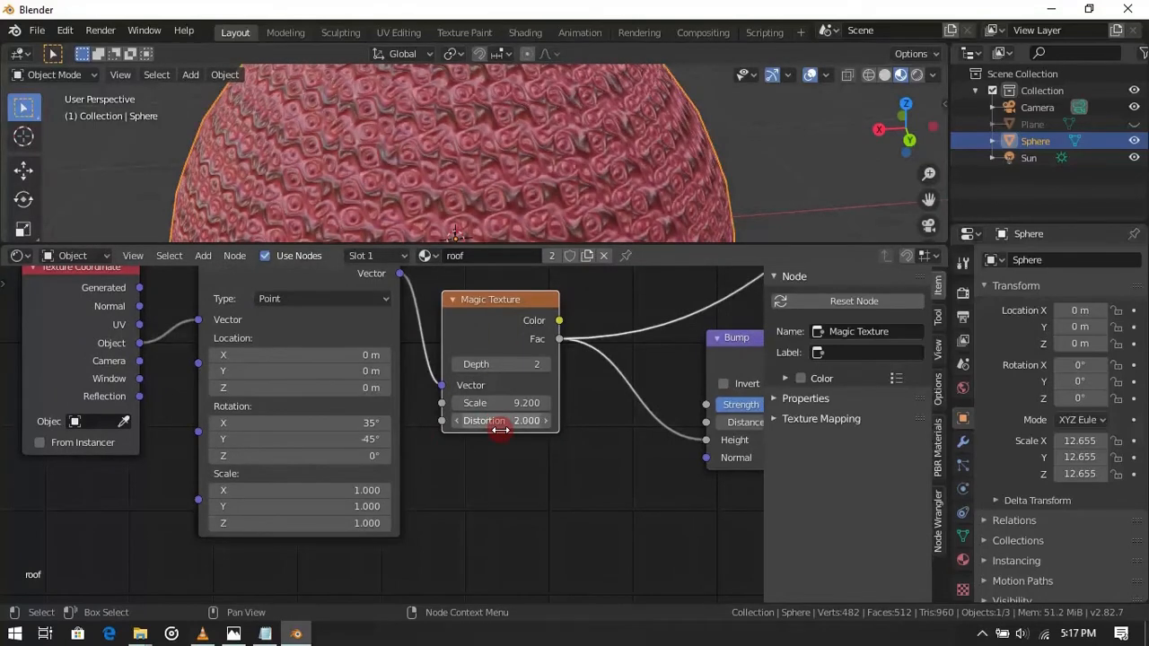
scroll("down", 3)
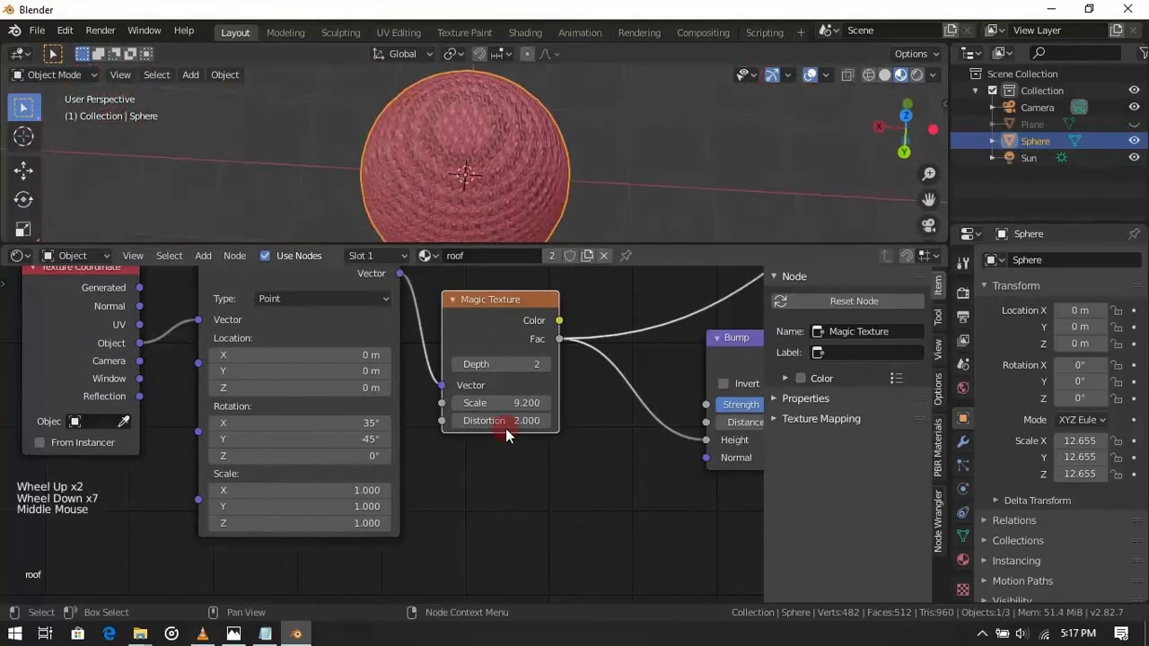
left_click_drag(527, 420, 485, 420)
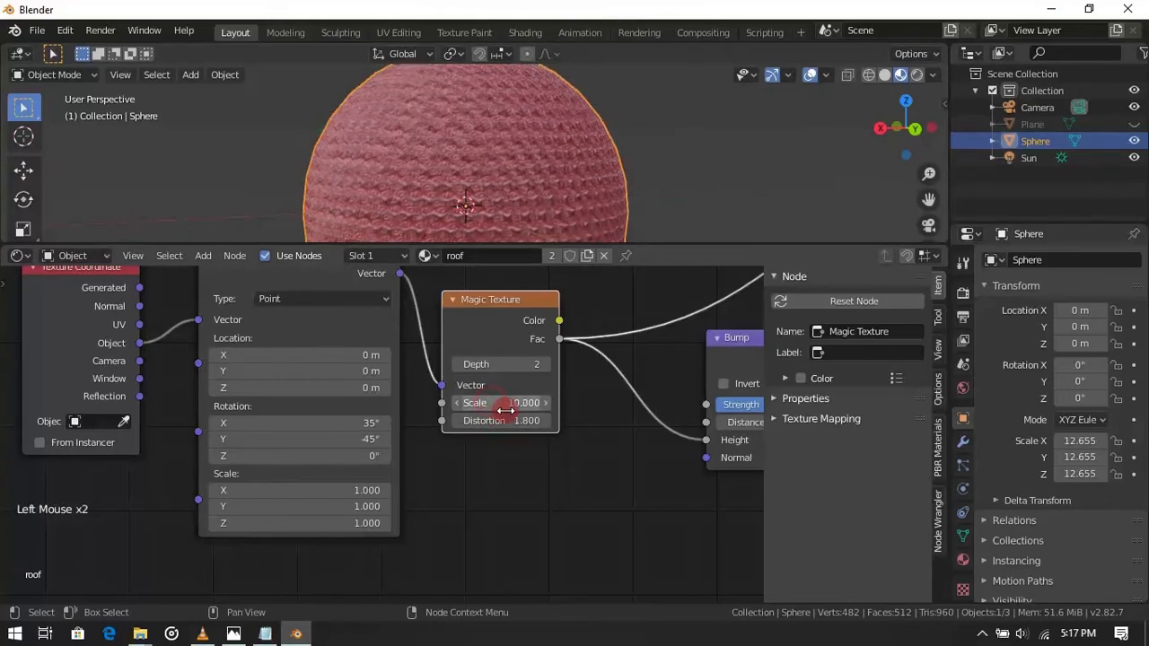
left_click_drag(503, 402, 492, 402)
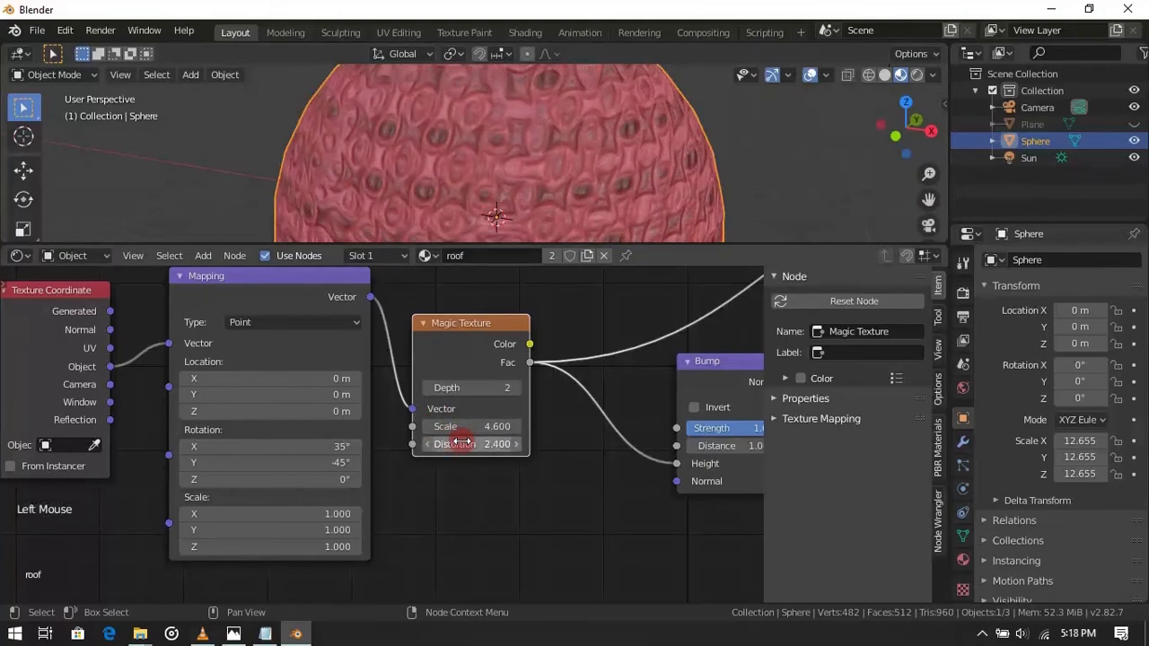
scroll("down", 3)
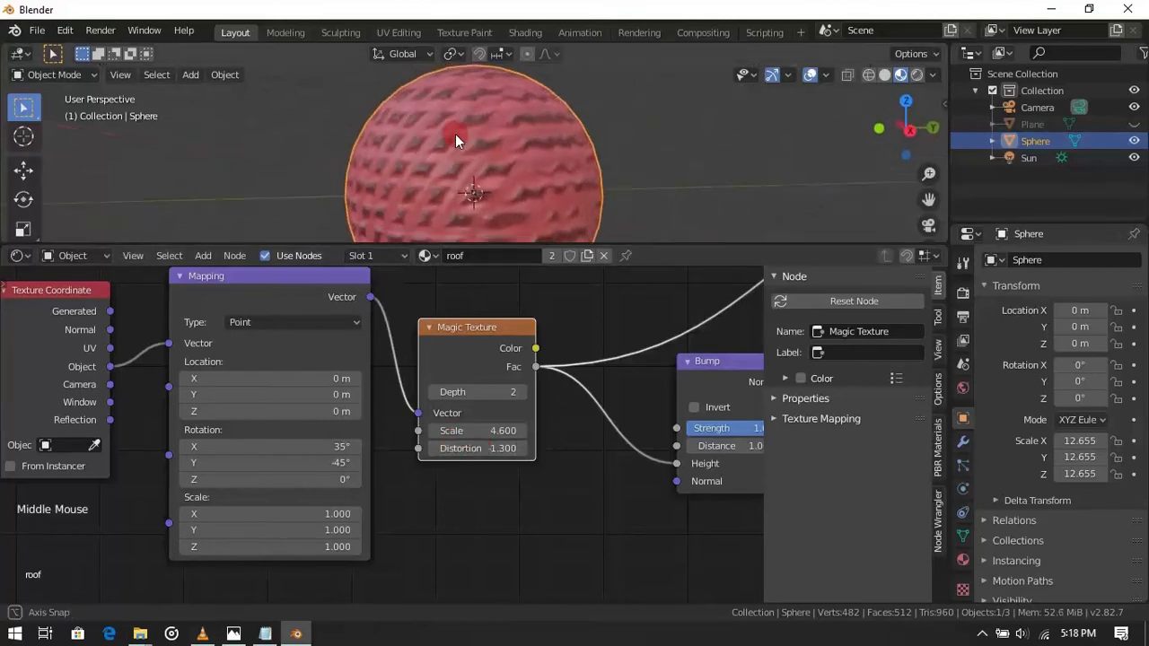
left_click_drag(458, 140, 625, 140)
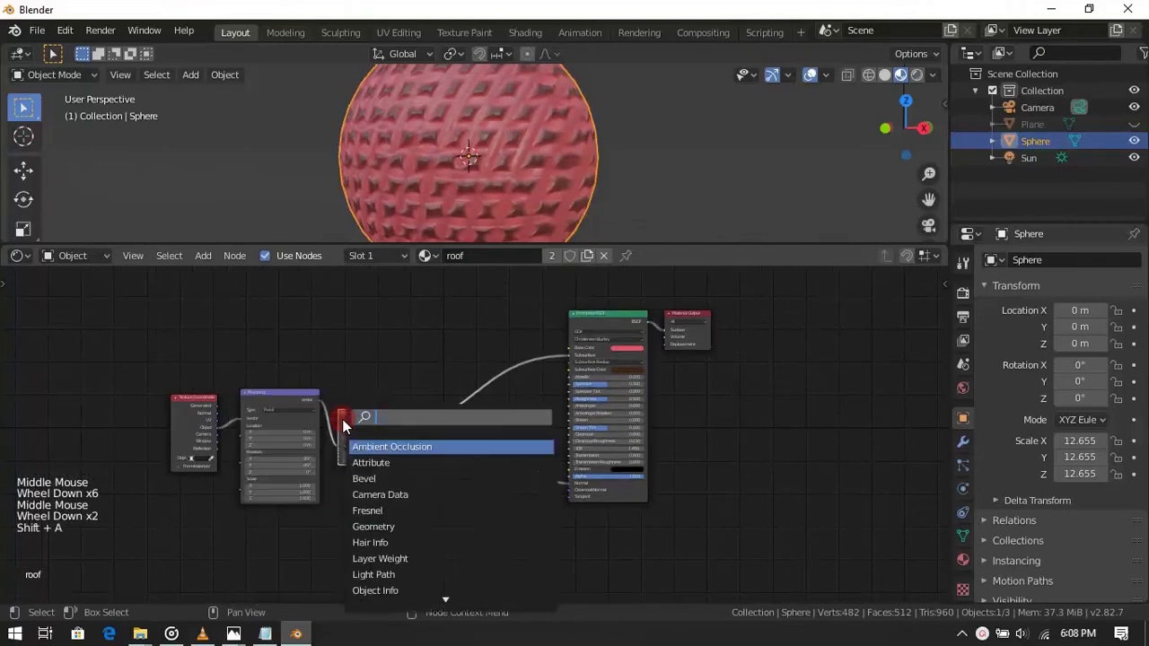
Step: Search 'color' and add a ColorRamp node to the roof material
type("co")
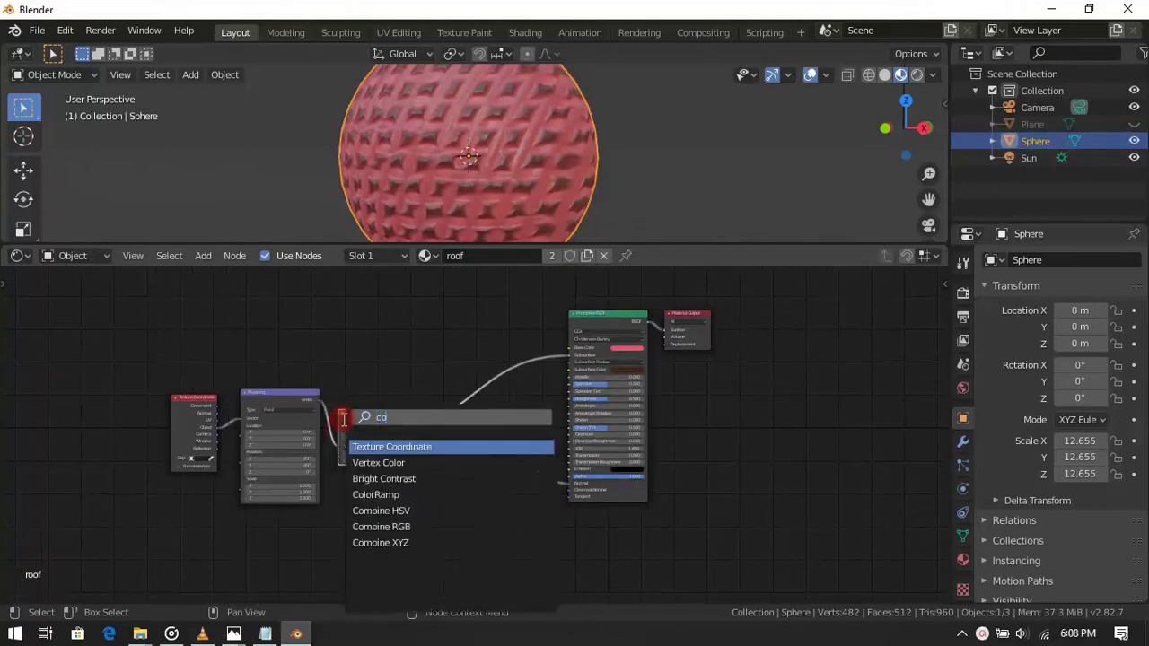
type("olor")
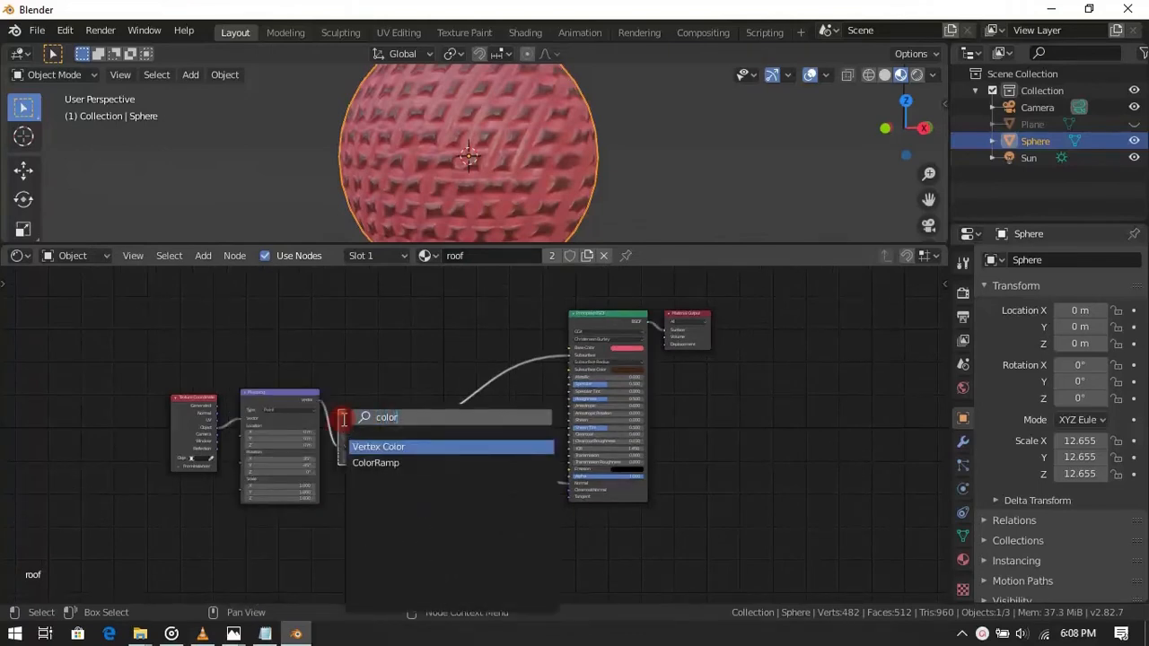
left_click(377, 445)
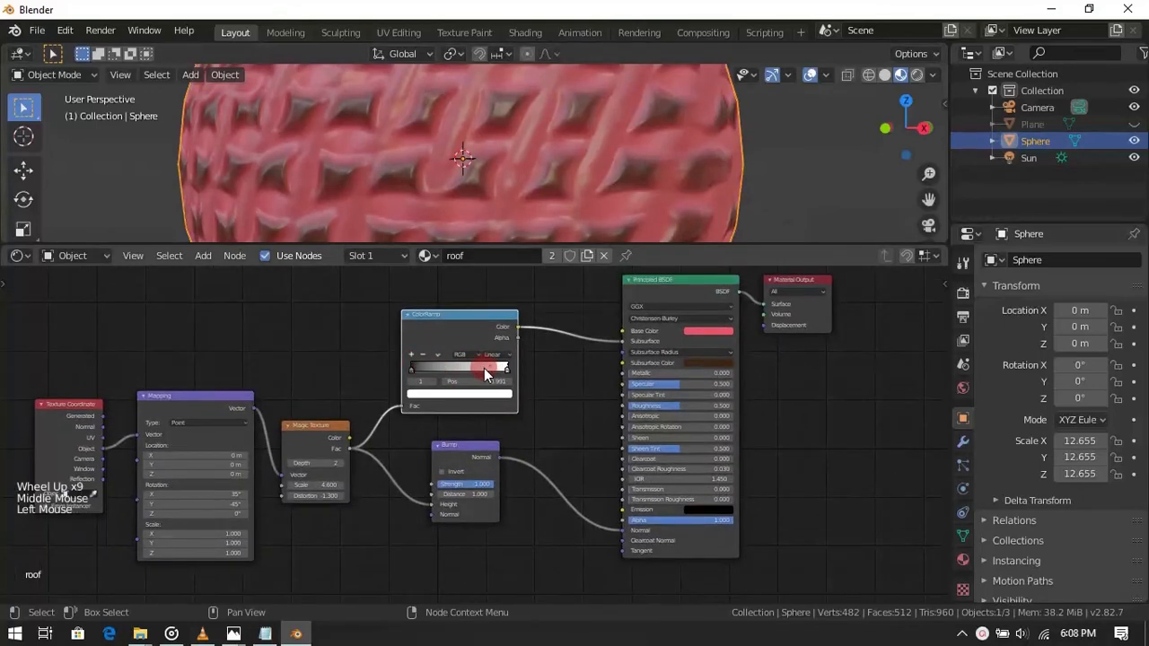
Step: Drag the ramp's color stops close together so dark gaps separate the red tiles
left_click_drag(488, 368, 435, 368)
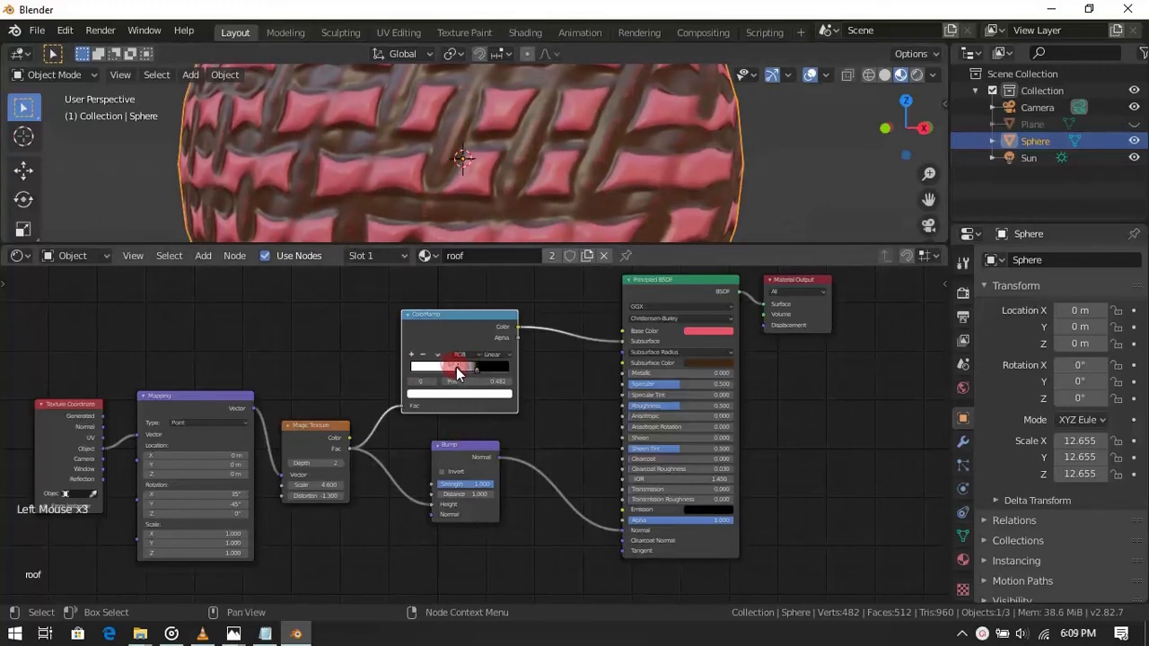
left_click_drag(458, 366, 467, 367)
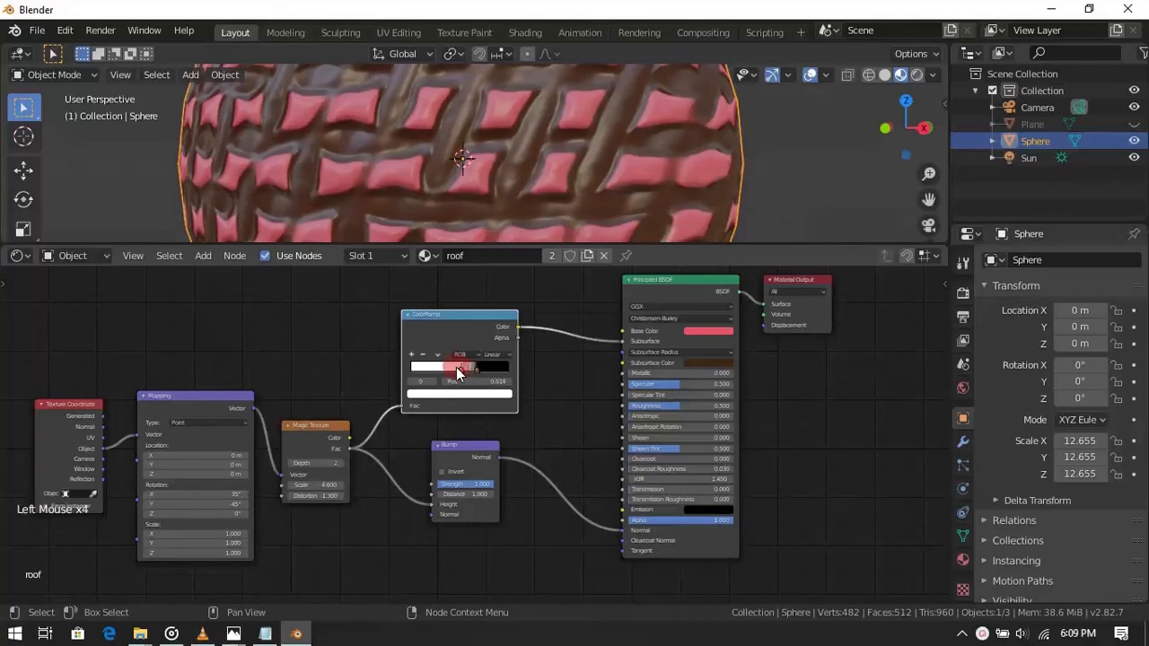
left_click_drag(458, 370, 453, 385)
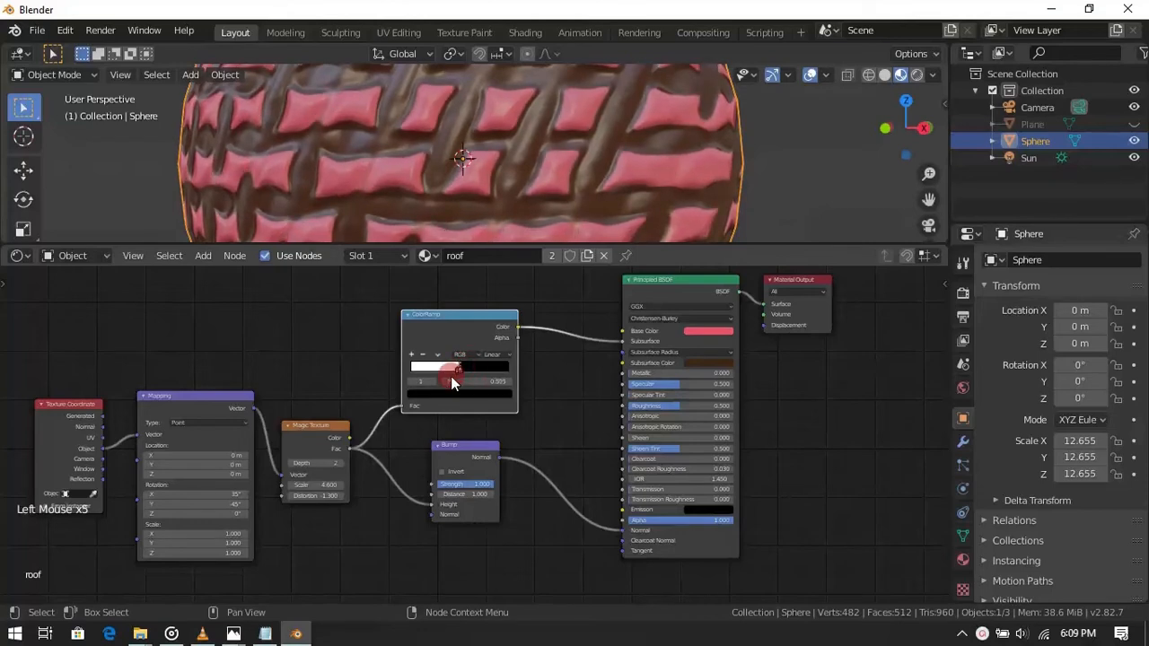
scroll("down", 3)
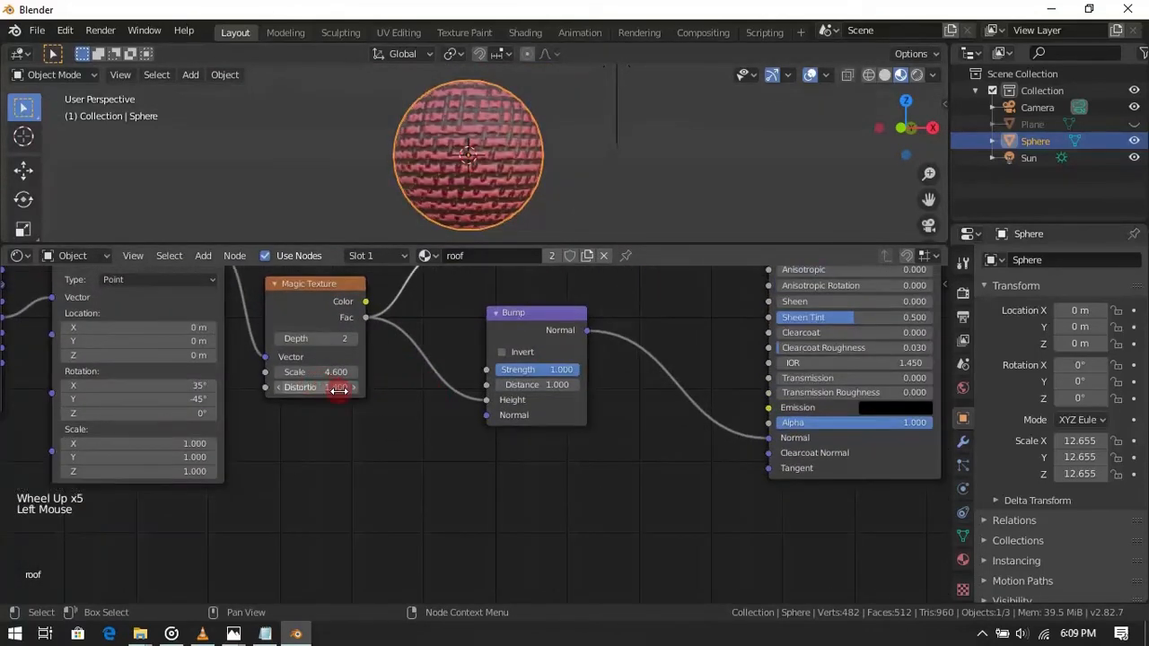
Step: Set the Magic Texture to distortion 1.0 and scale 12.3 for a denser tile pattern
left_click_drag(338, 388, 309, 388)
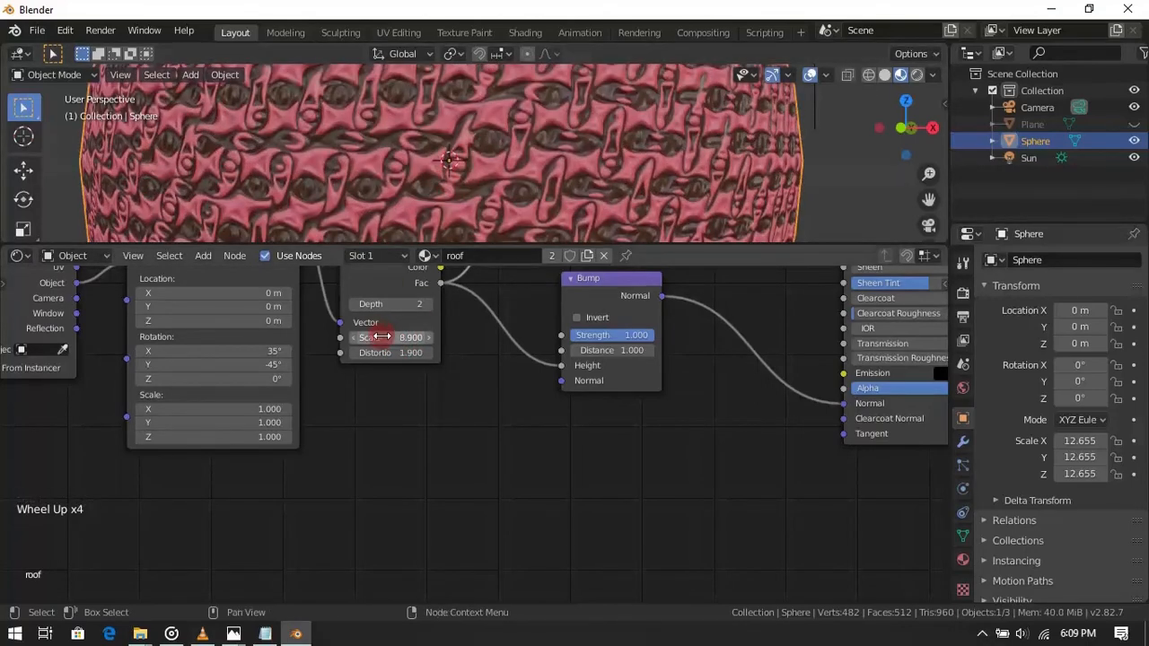
left_click_drag(392, 352, 392, 352)
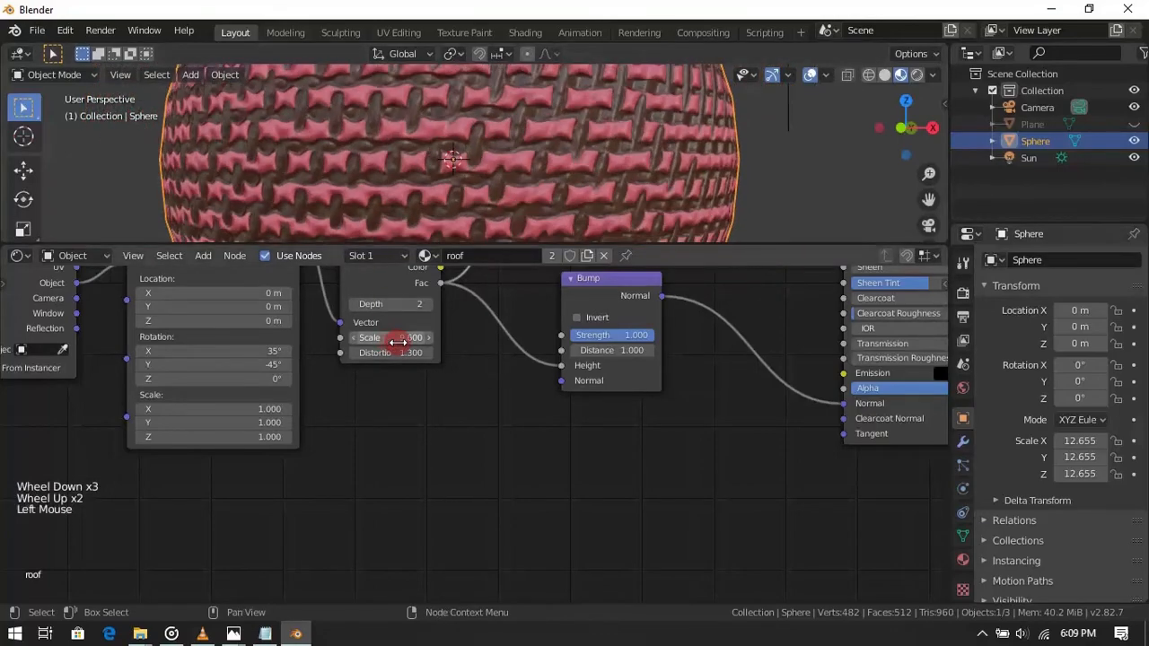
scroll("down", 3)
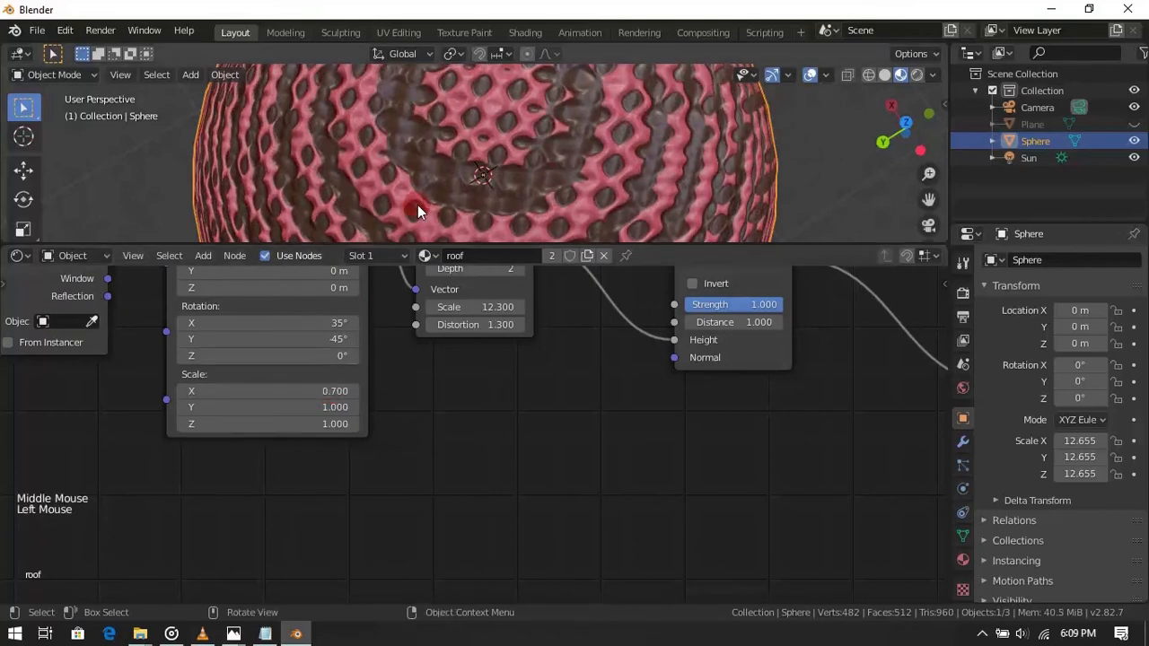
Step: Raise the Magic Texture scale to about 13.2 for finer, elongated tiles
scroll("down", 3)
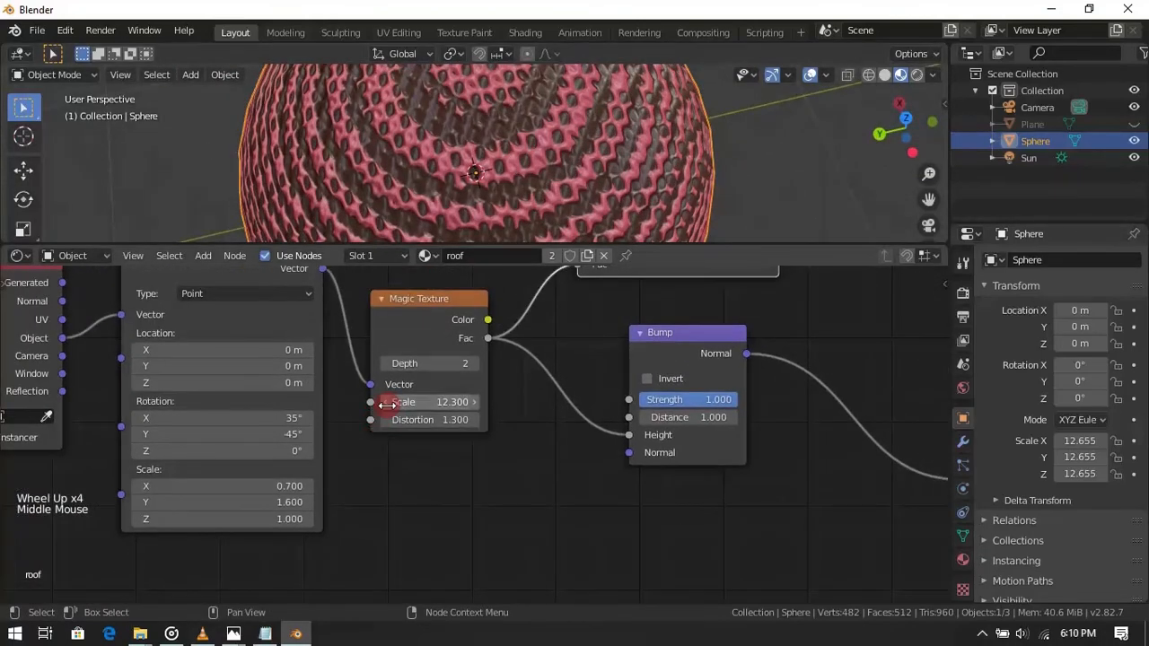
left_click_drag(431, 402, 449, 402)
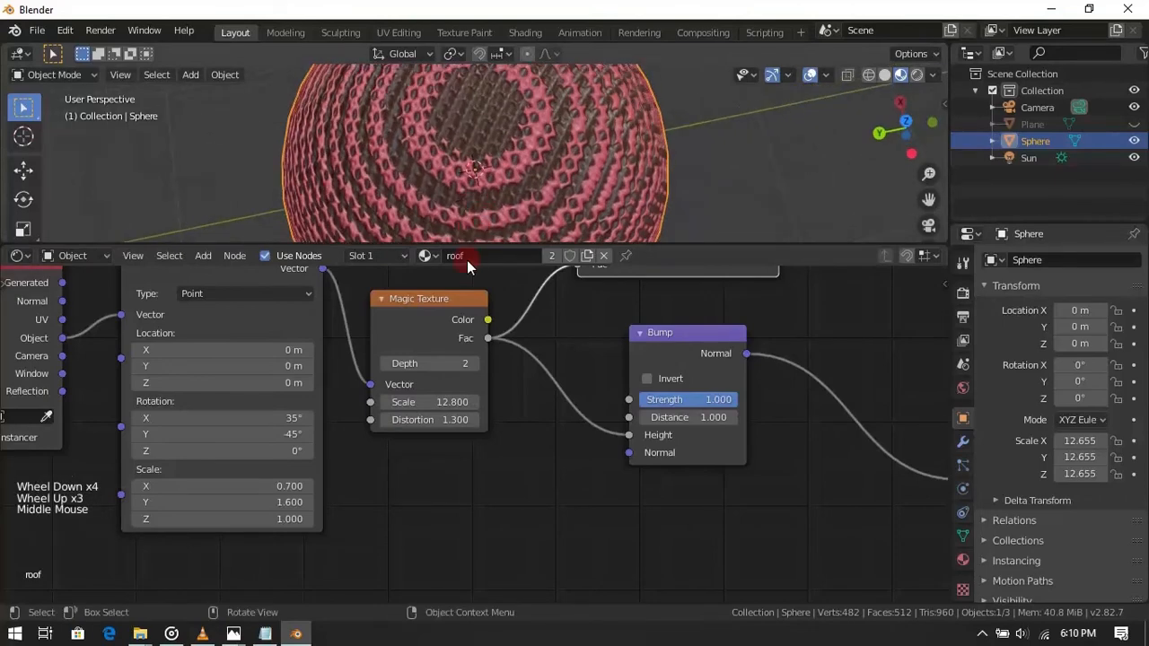
left_click_drag(431, 402, 440, 402)
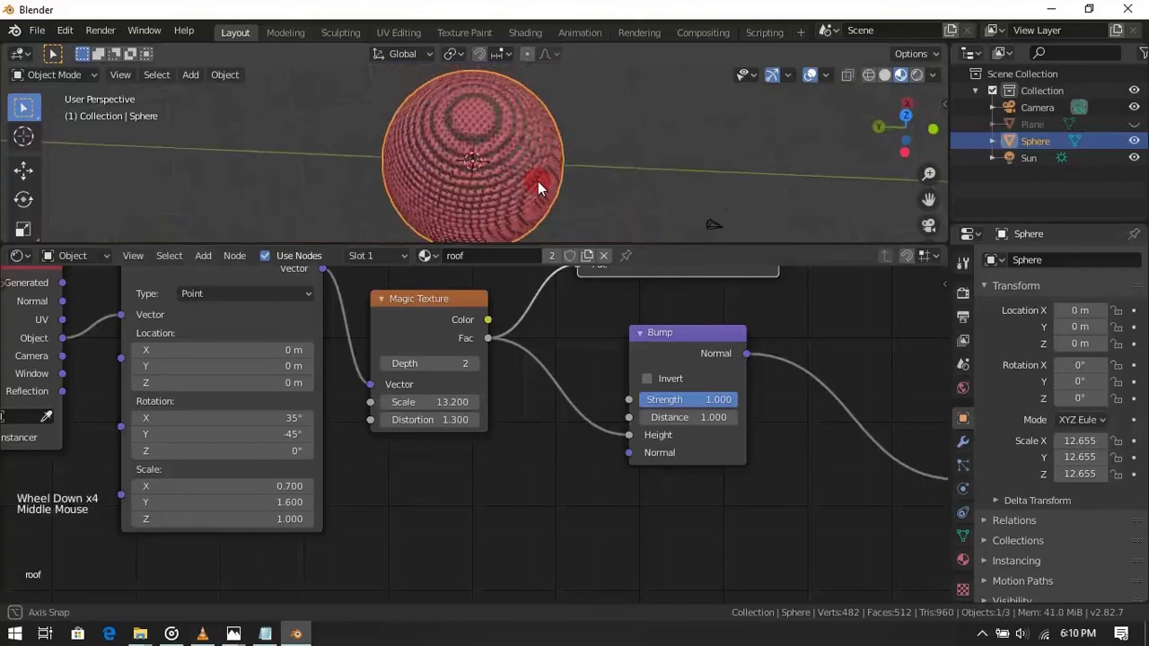
scroll("up", 3)
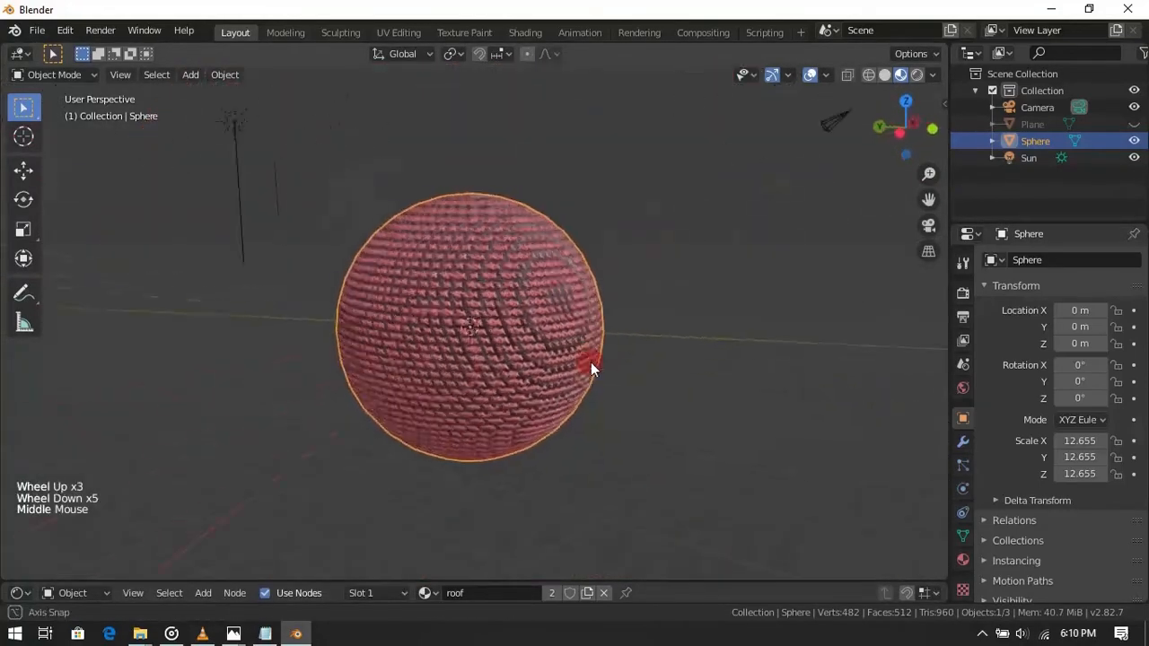
Step: Switch to camera view and select the camera to reach its lens settings
key("KP_0")
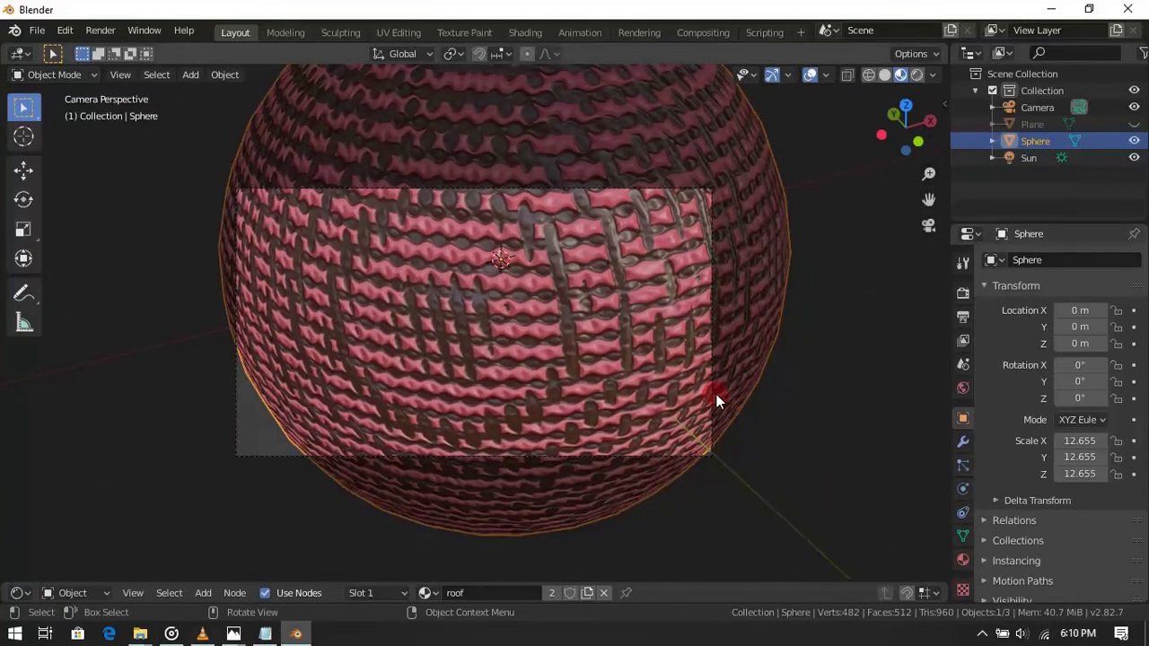
left_click(1038, 107)
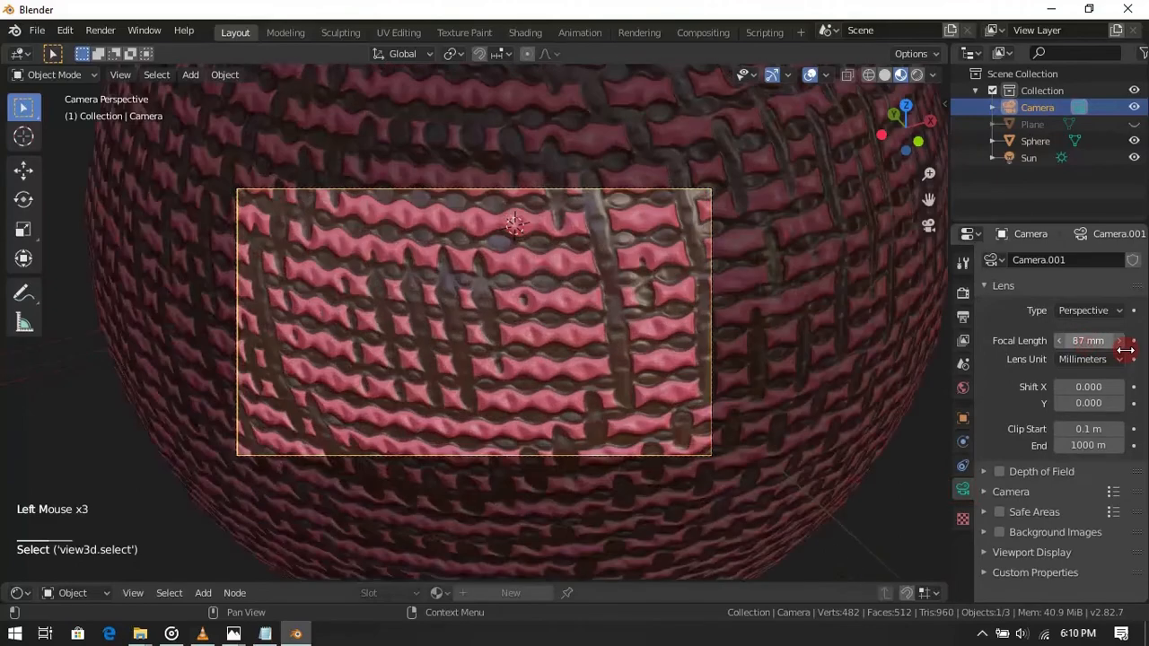